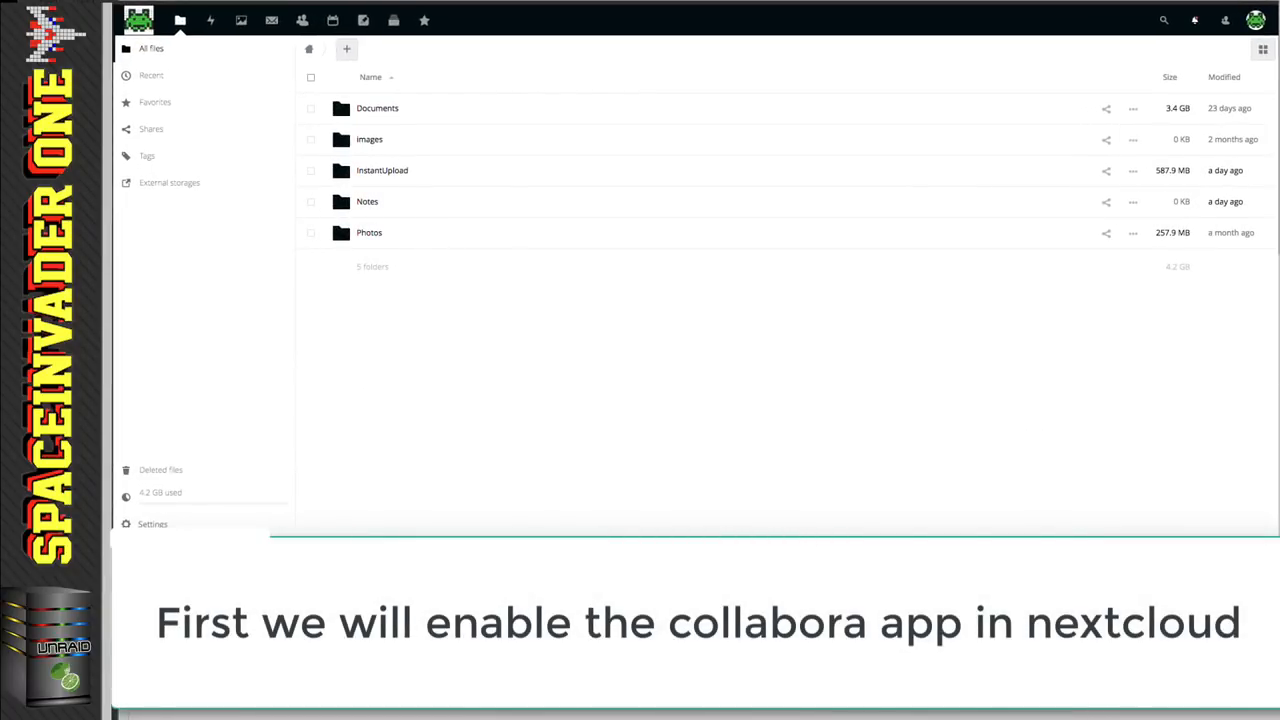
From Apps, download and enable Collabora Online under the Office & text category.
left_click(1255, 20)
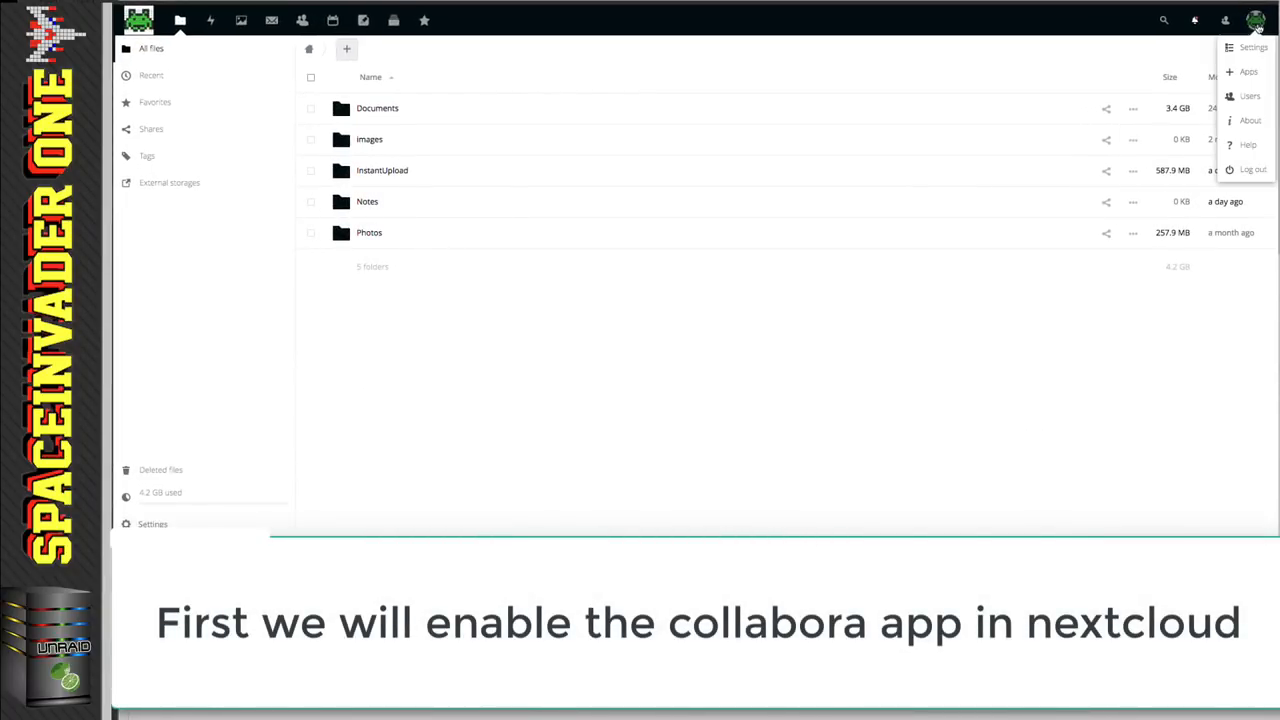
left_click(1248, 71)
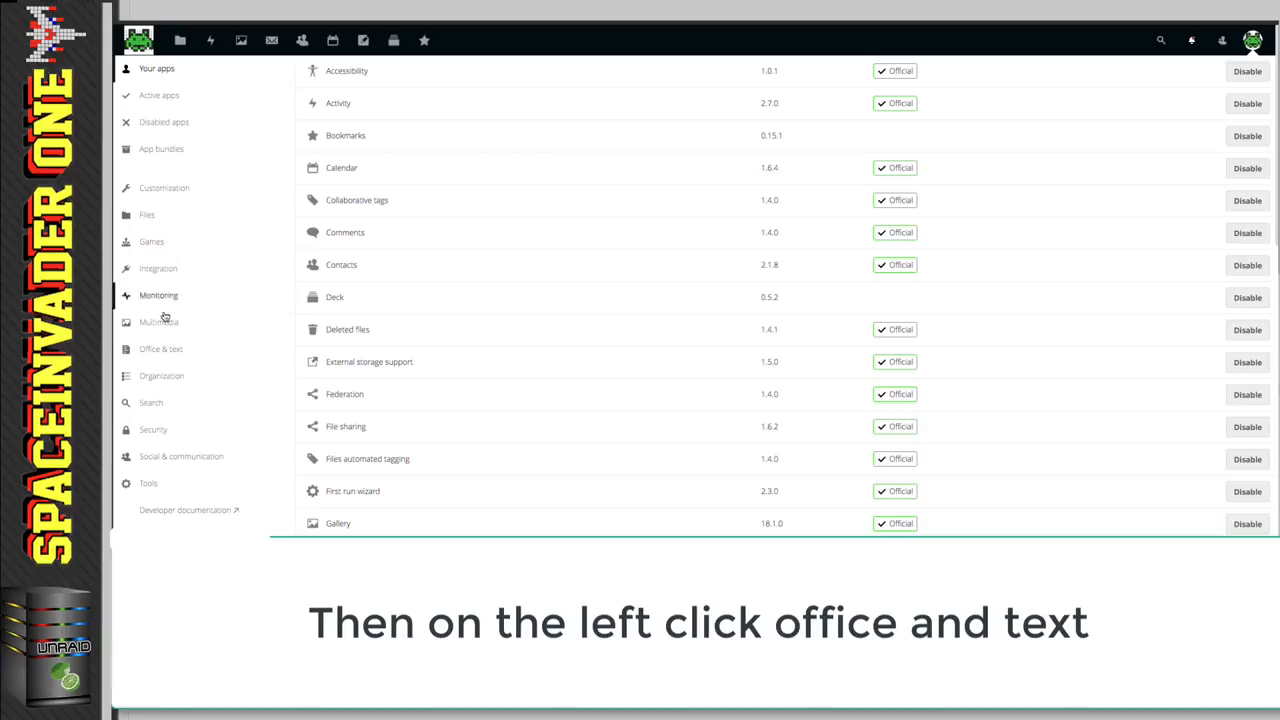
left_click(160, 348)
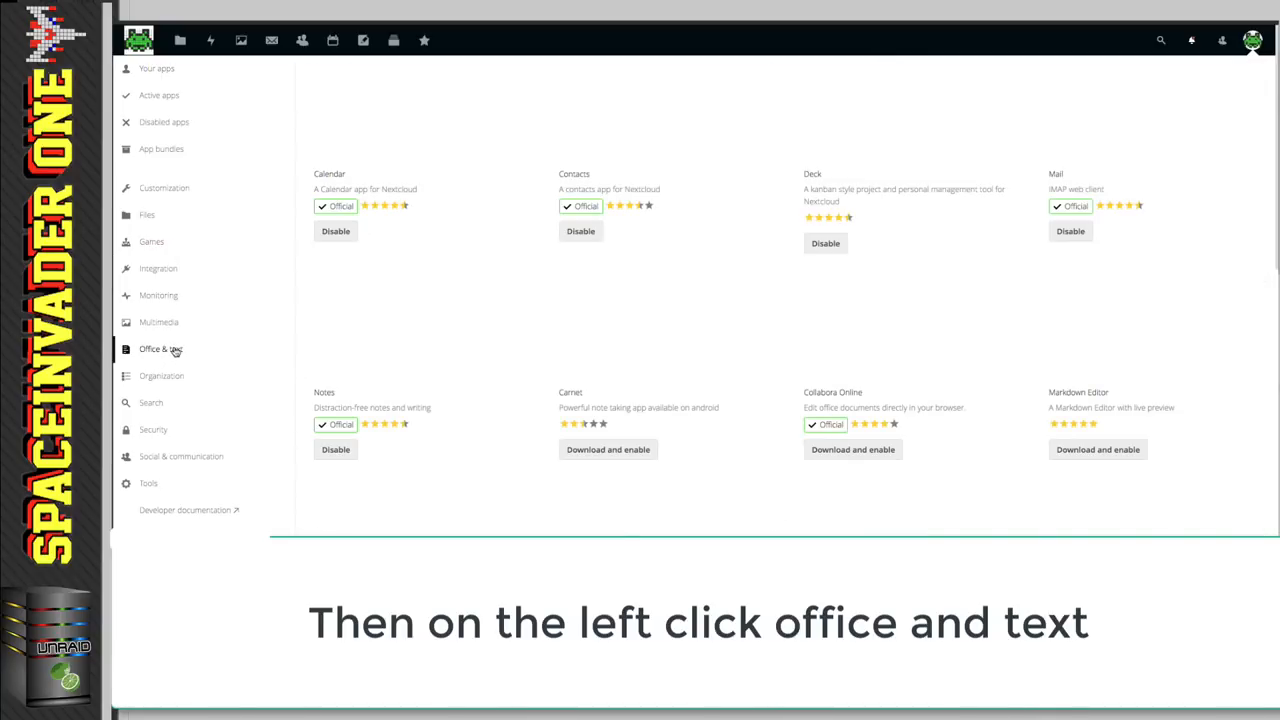
left_click(160, 349)
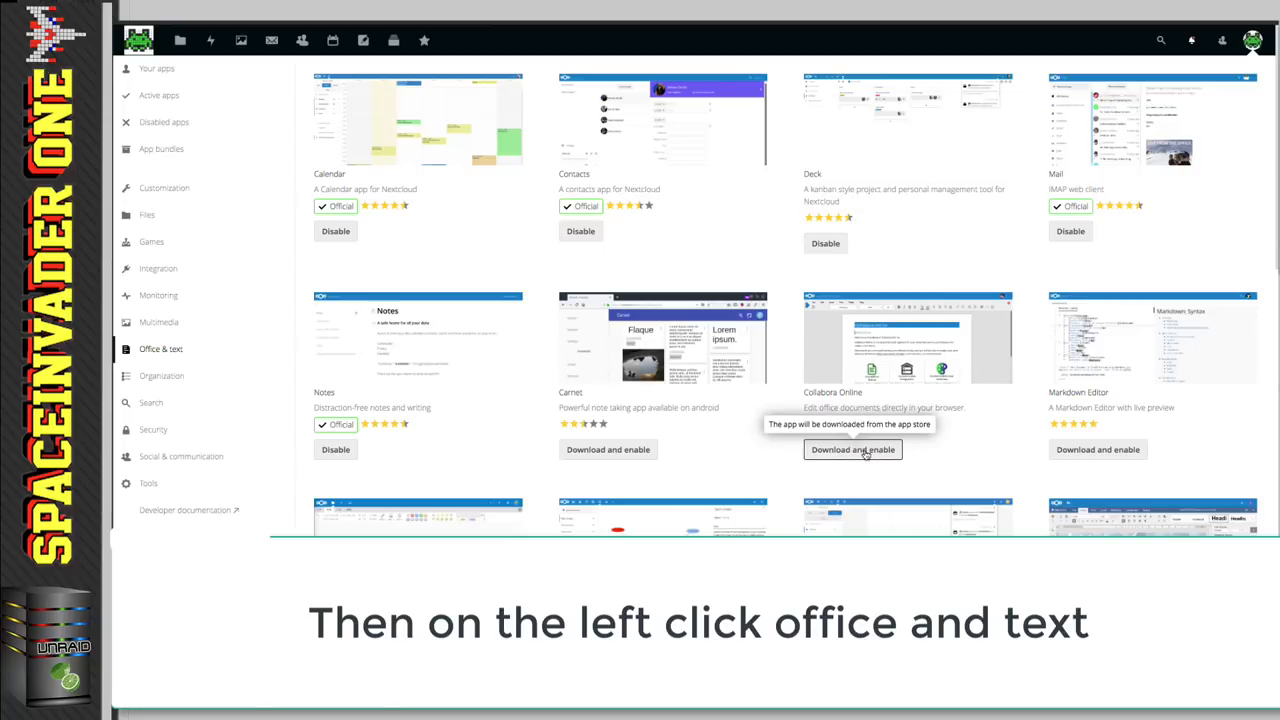
left_click(852, 449)
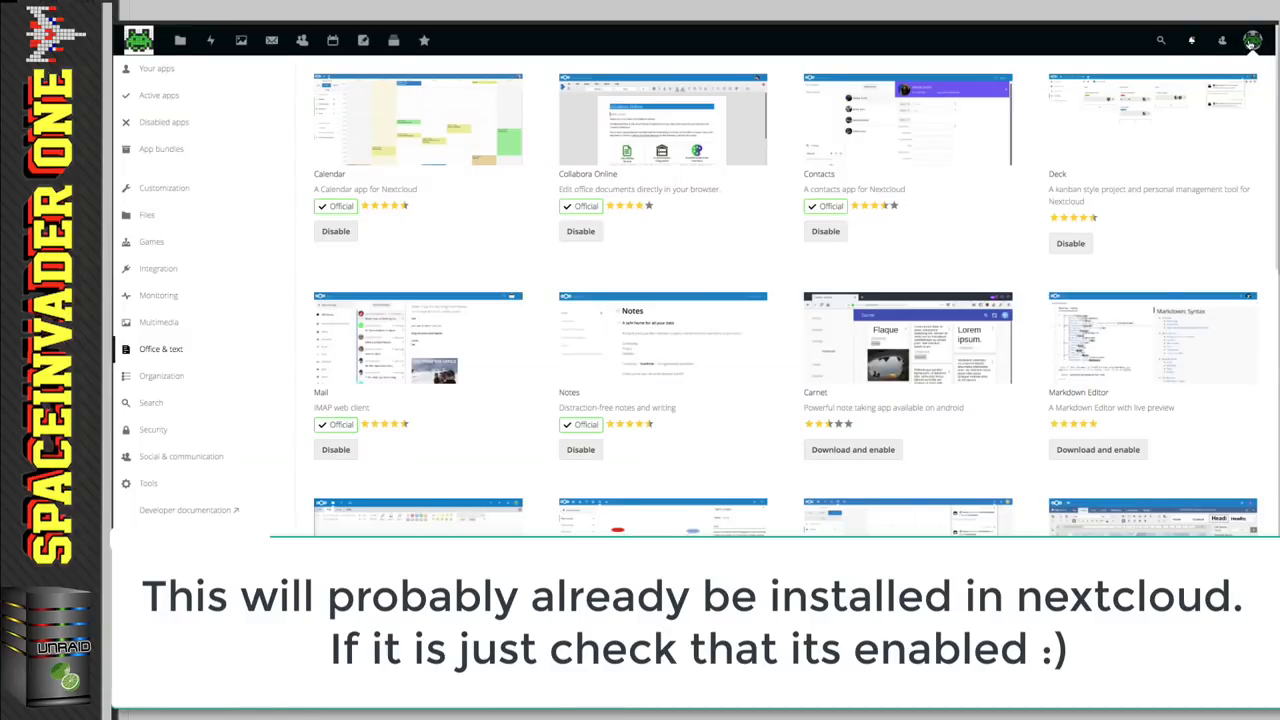
left_click(1252, 40)
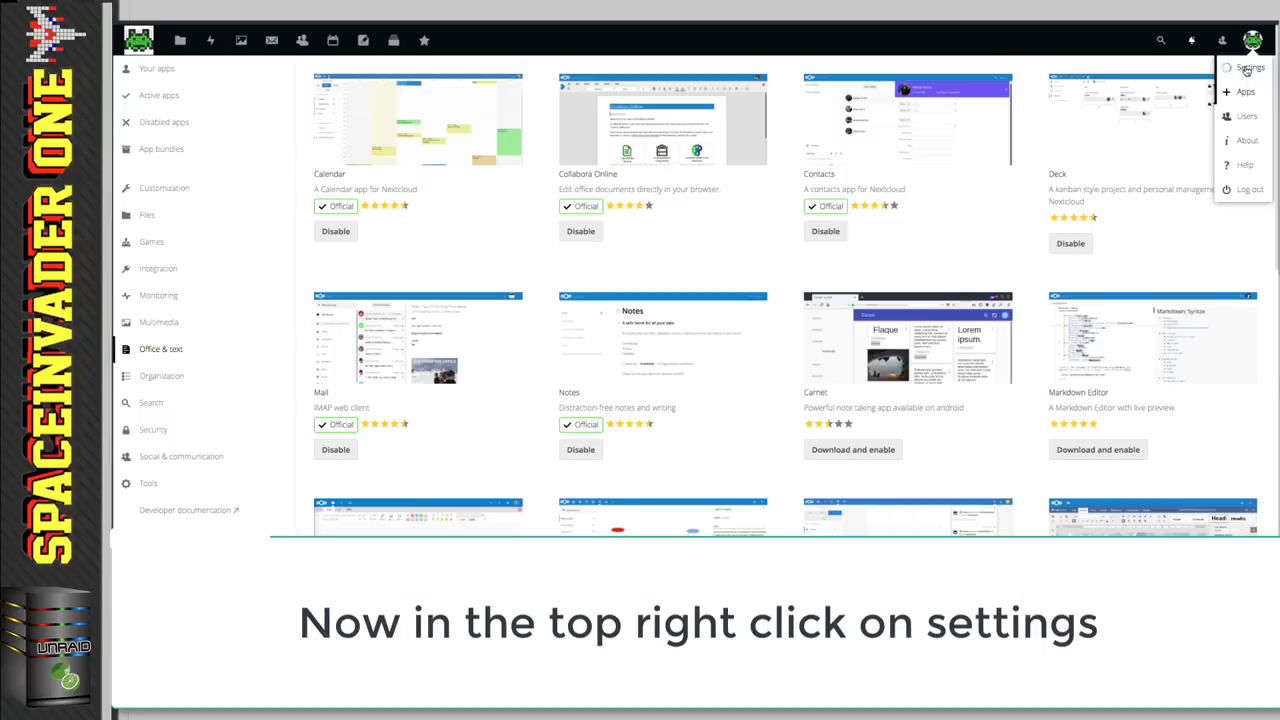
left_click(1250, 67)
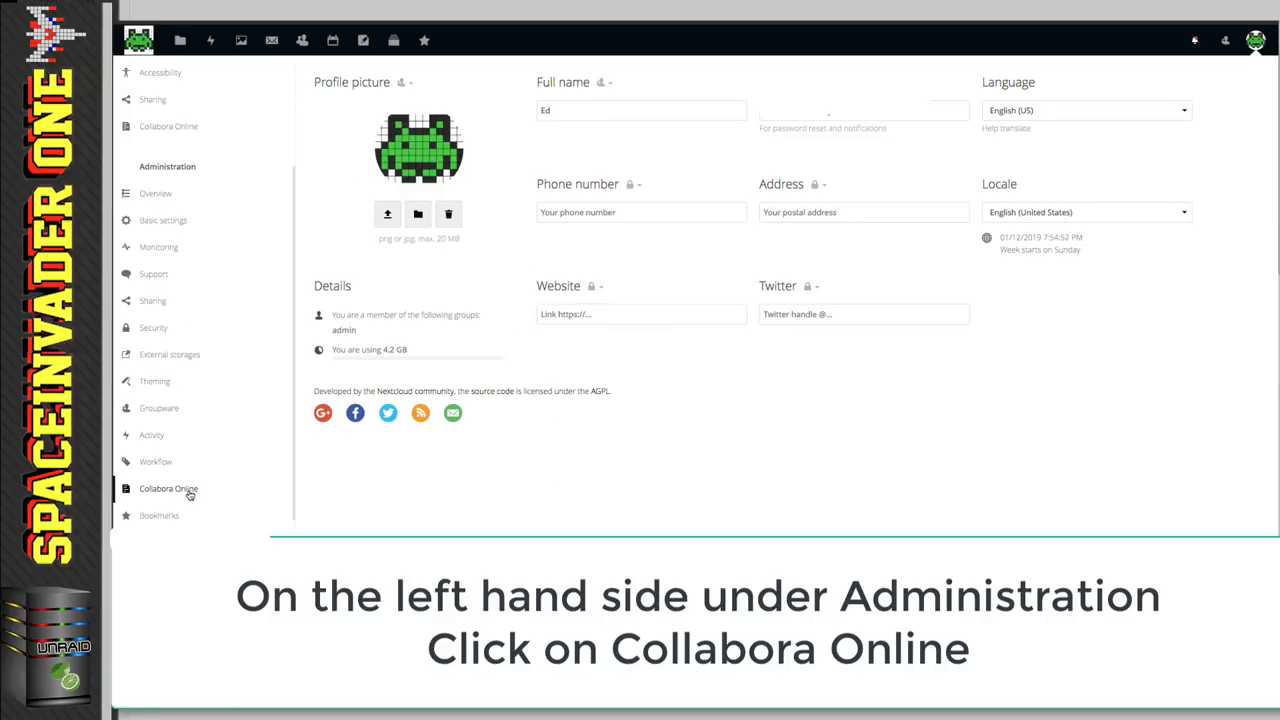
left_click(168, 488)
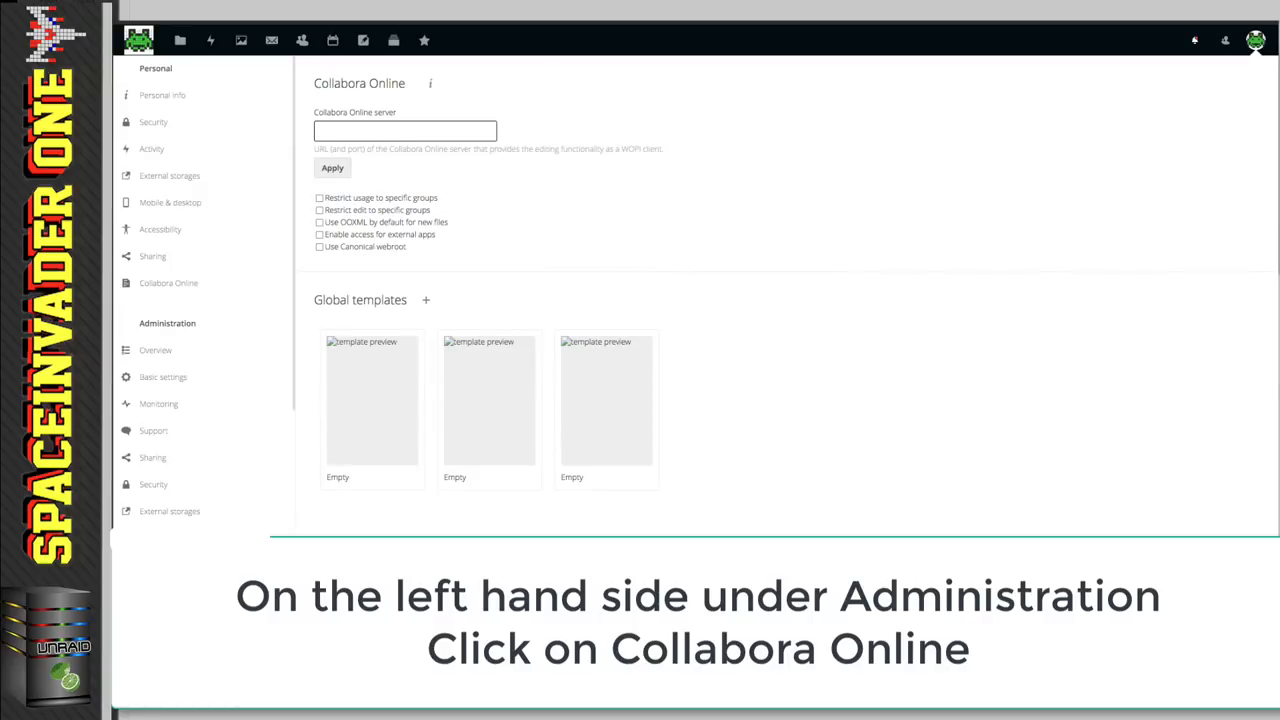
left_click(405, 131)
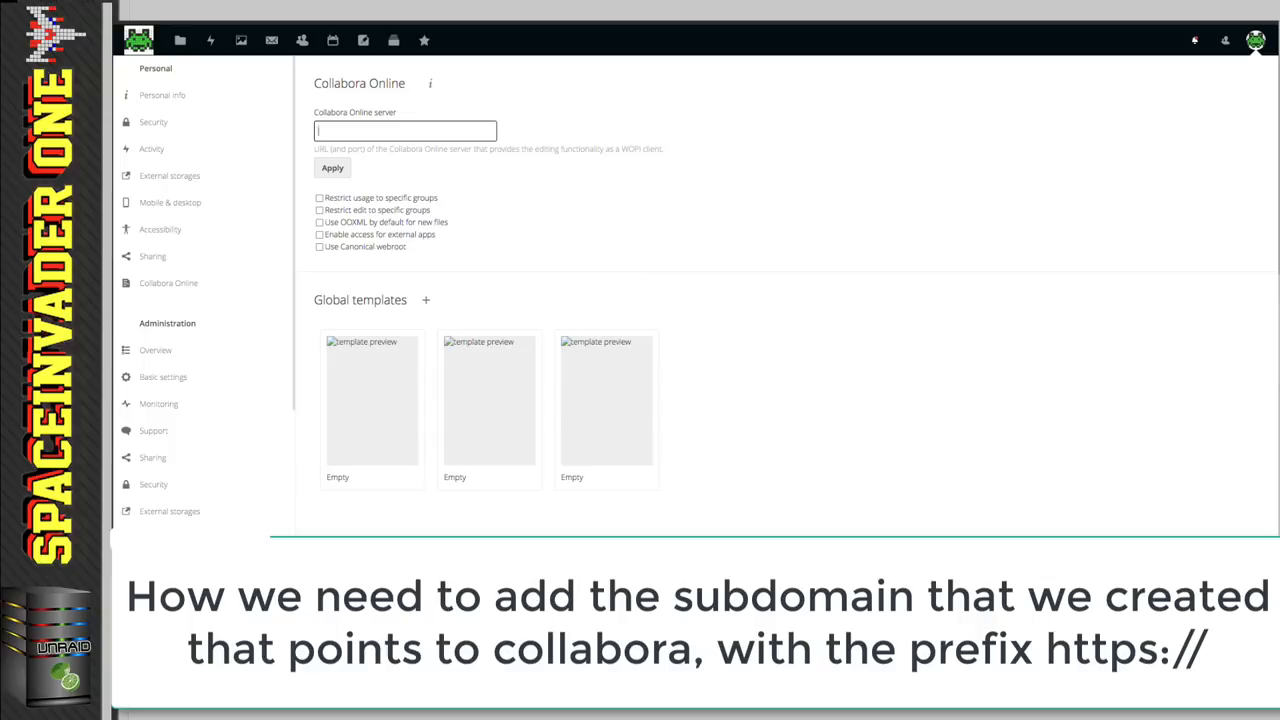
type("https://collabora.reverseproxy.me")
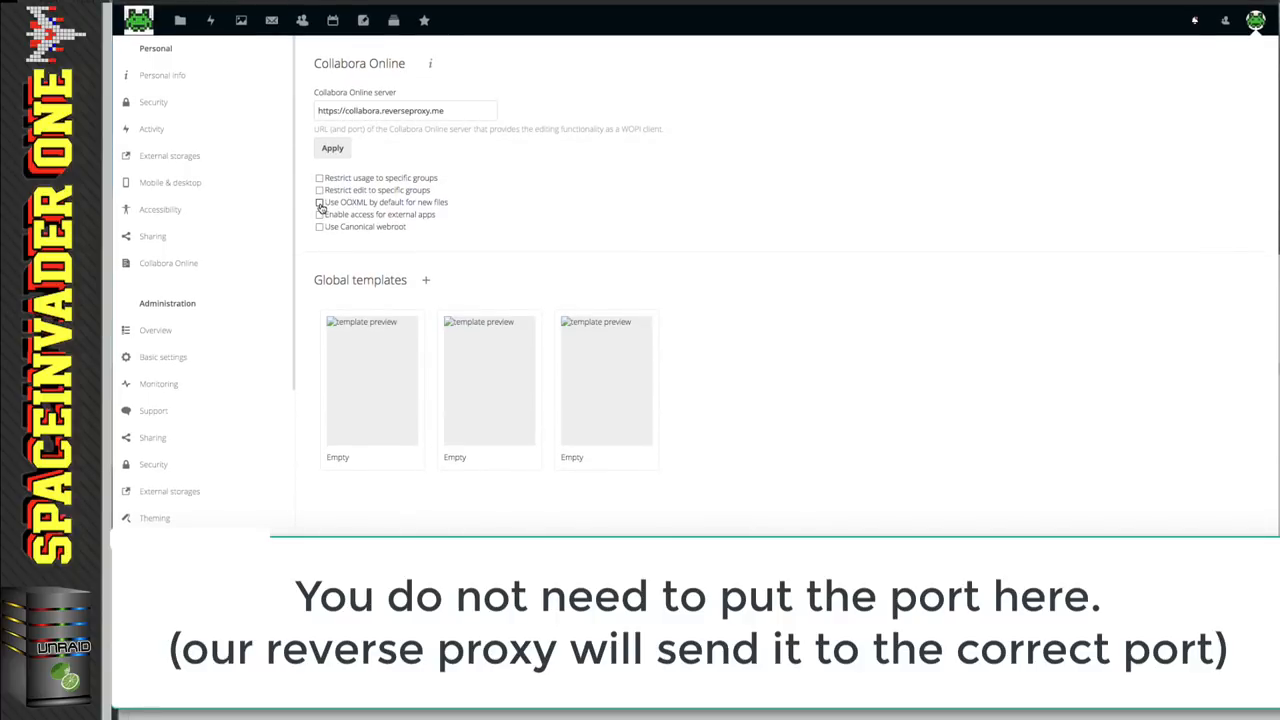
left_click(319, 202)
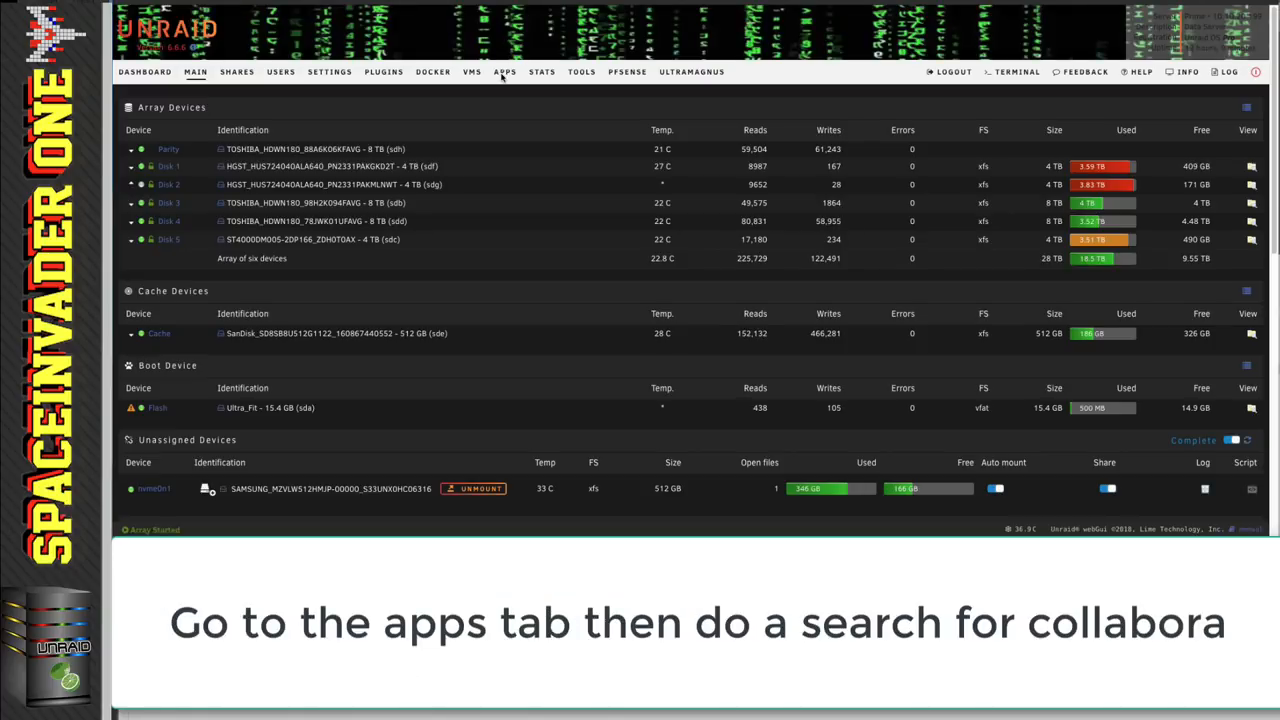
Search the Unraid Apps catalogue for Collabora to reach its Add Container template.
left_click(505, 71)
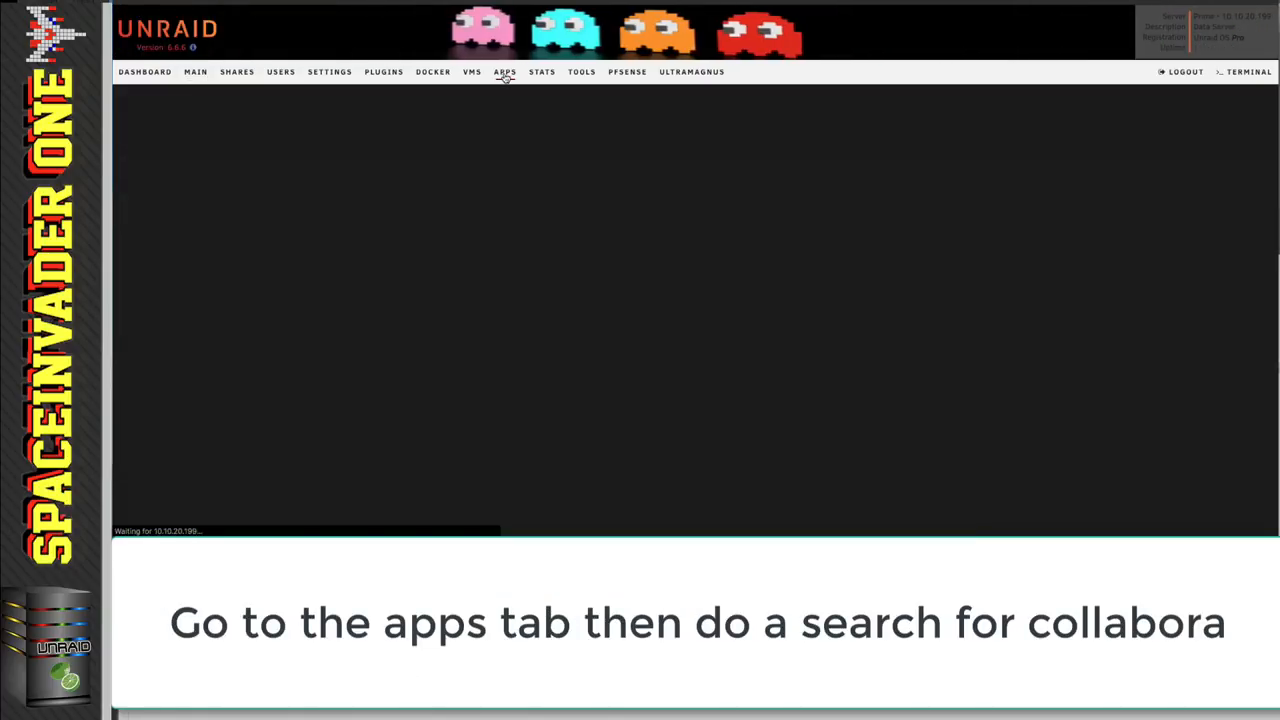
type("co")
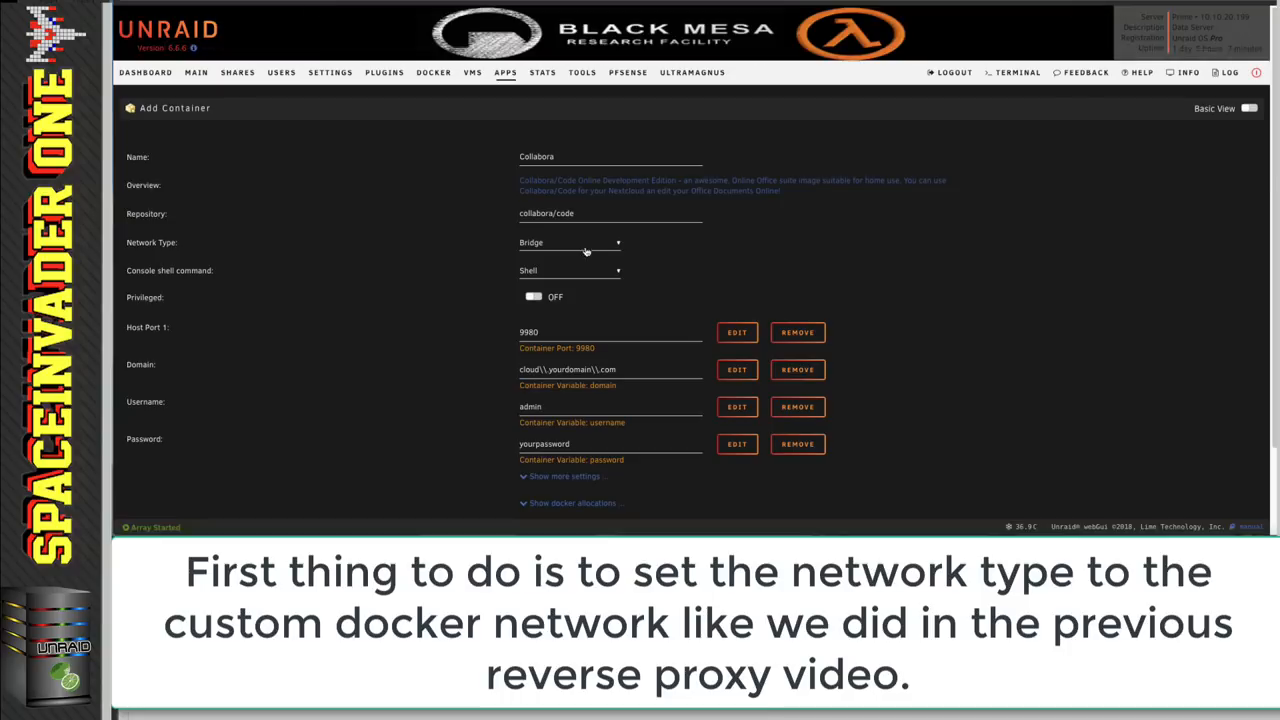
mouse_move(583, 246)
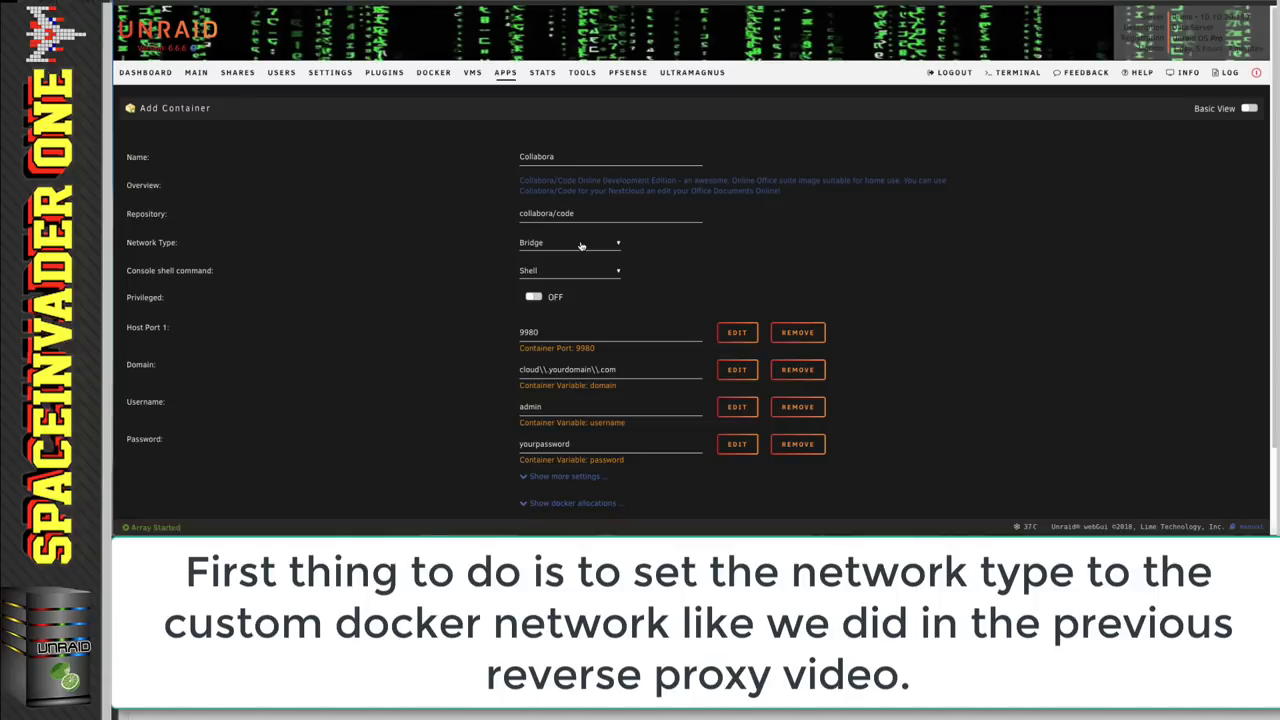
Change the container's Network Type from bridge to Custom : proxynet.
left_click(567, 242)
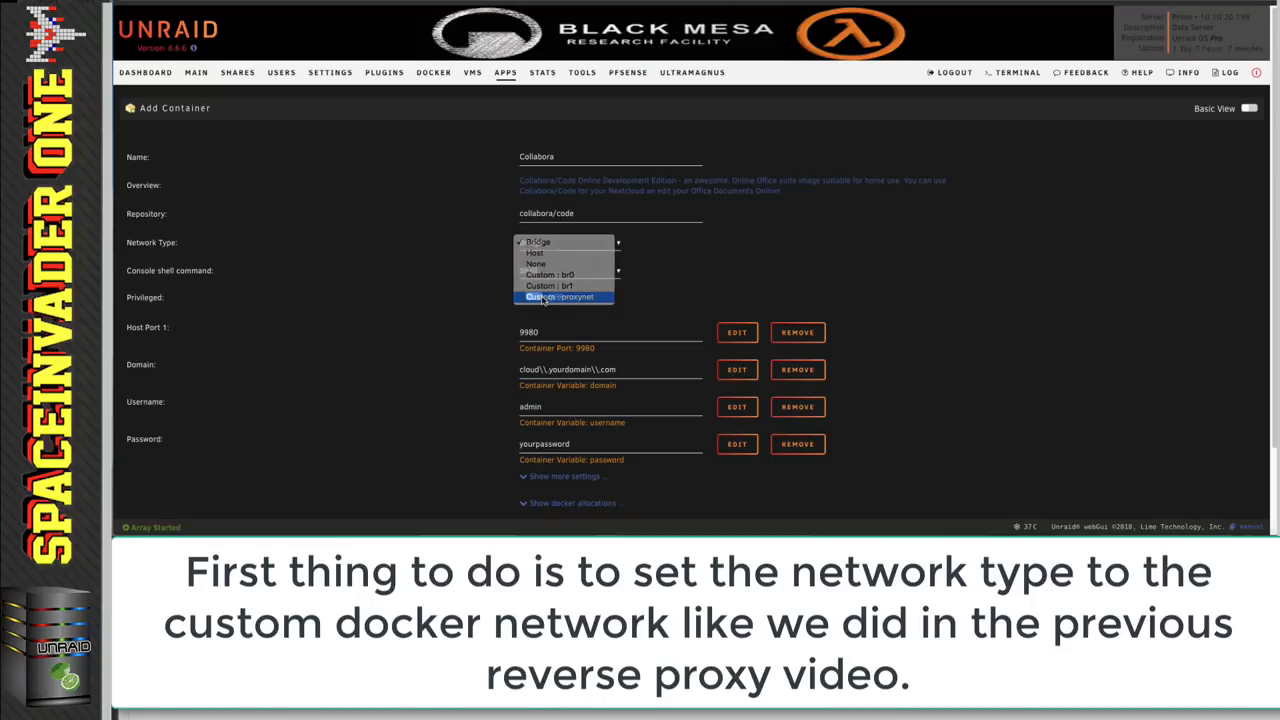
left_click(560, 296)
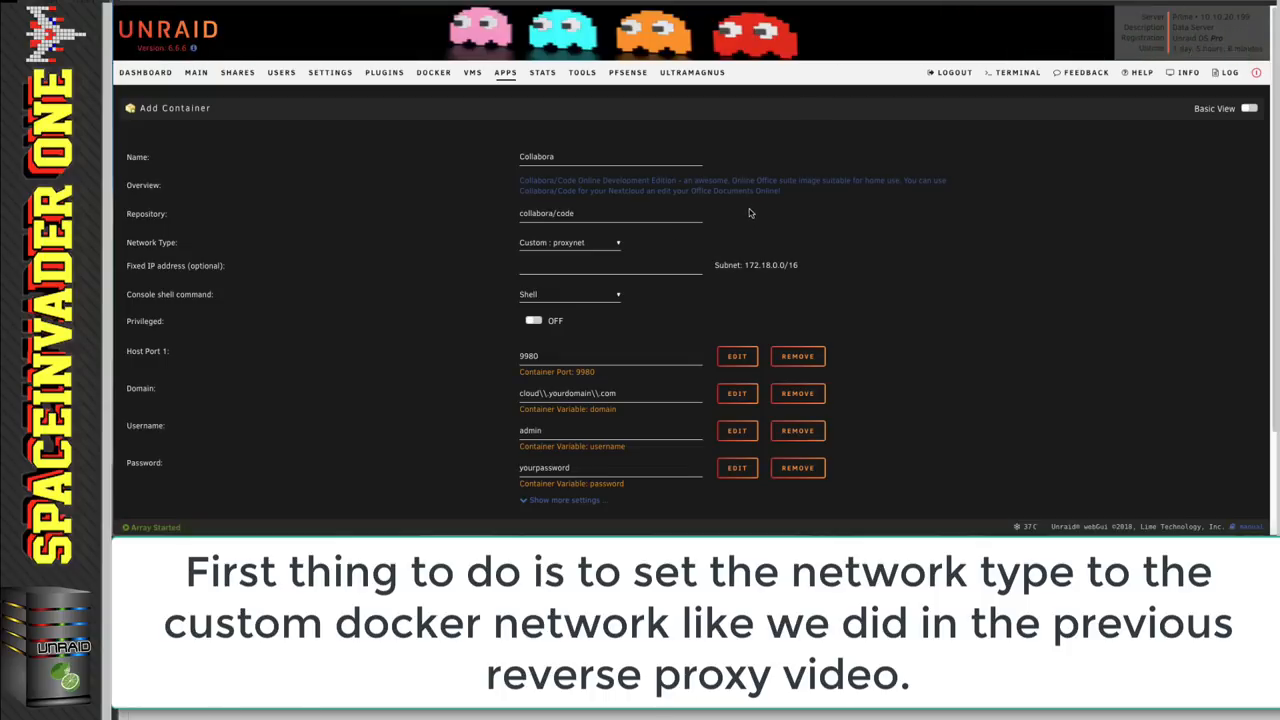
mouse_move(630, 255)
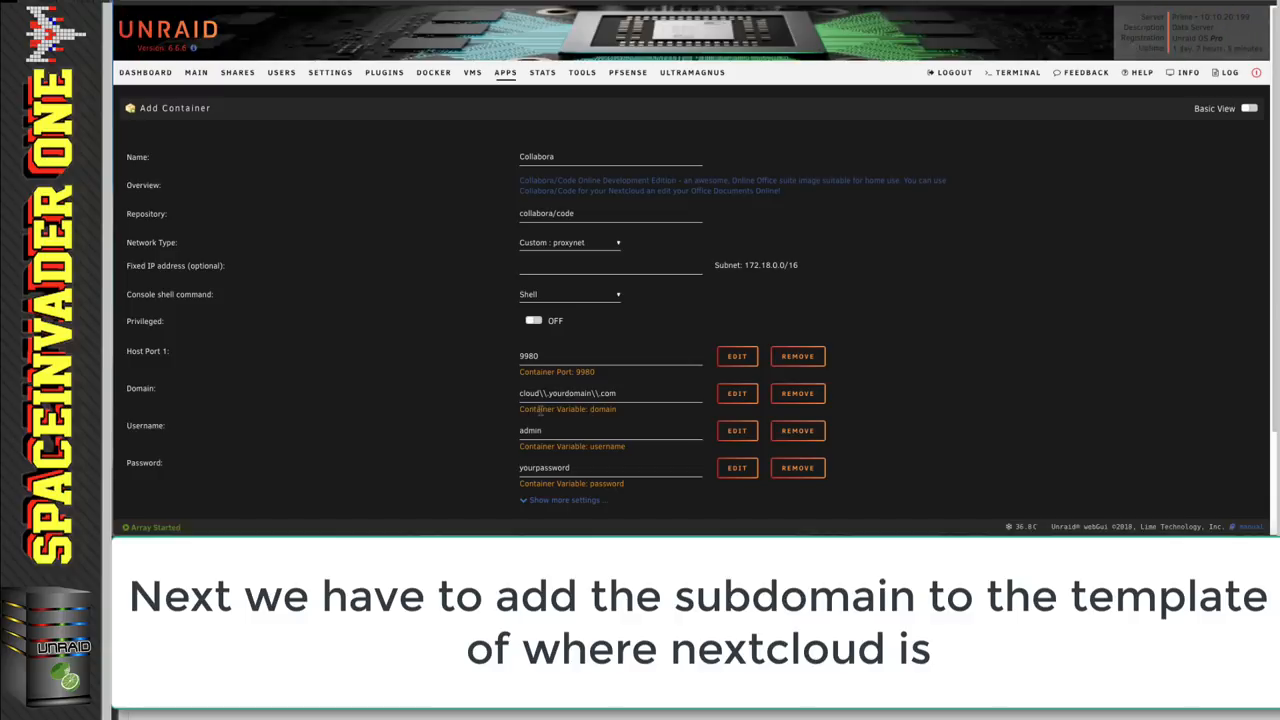
Replace the subdomain and example domain so the Domain field reads nextcloud\.reverseproxy\.me.
double_click(530, 392)
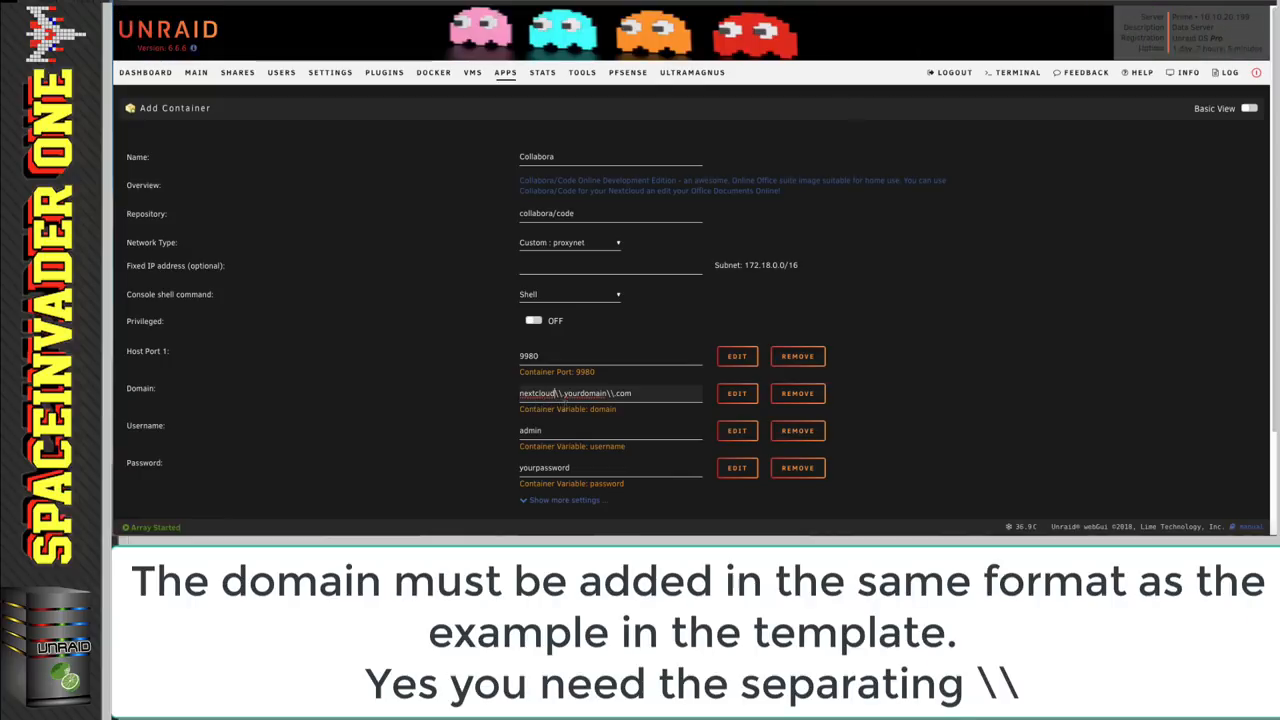
double_click(585, 392)
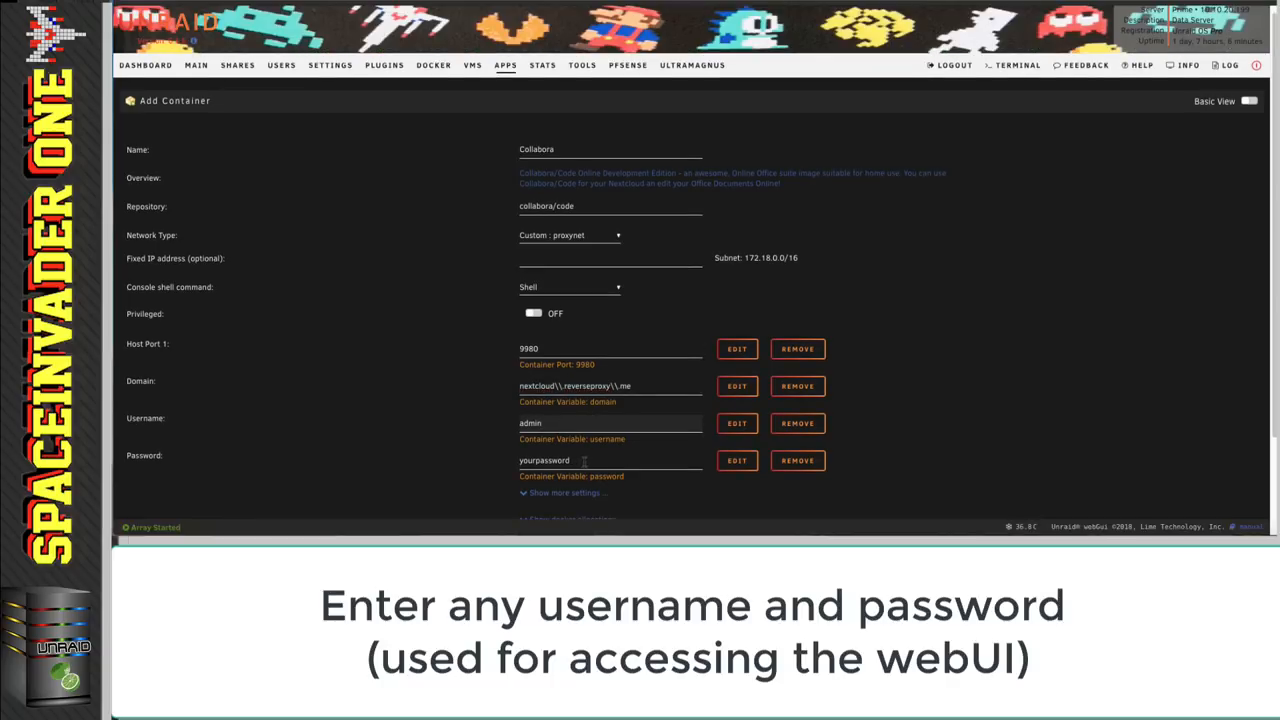
double_click(544, 460)
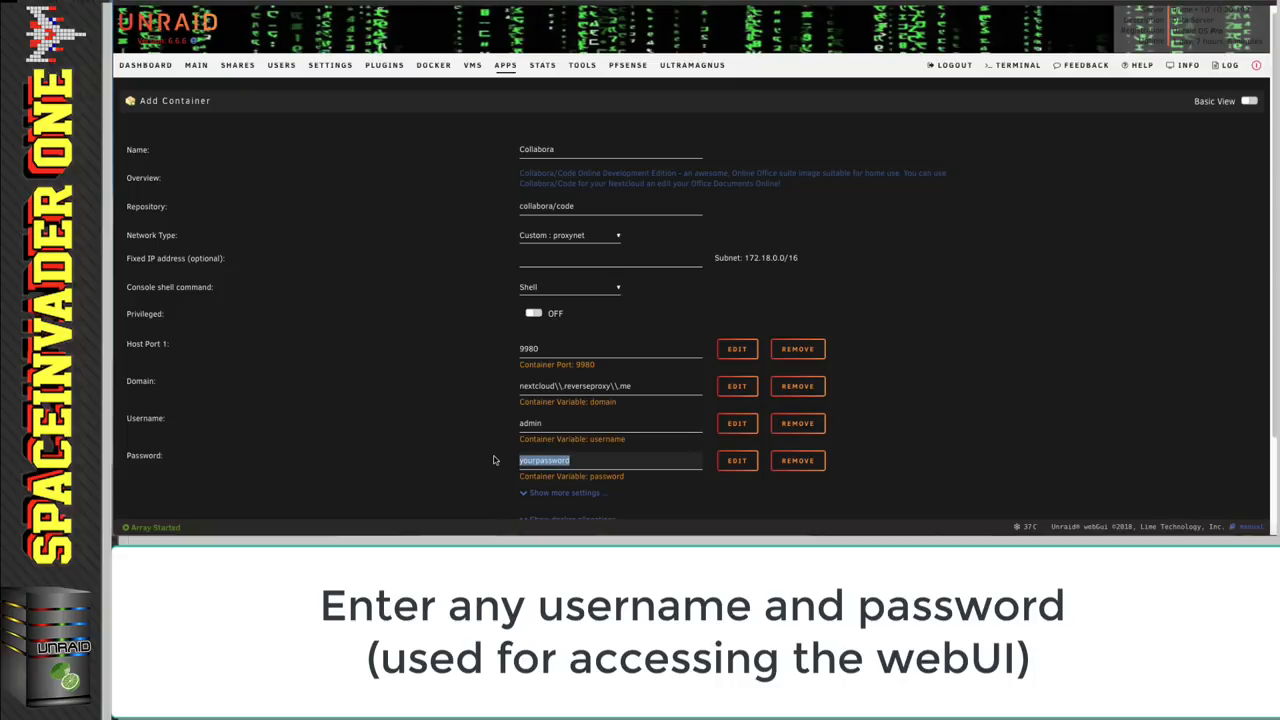
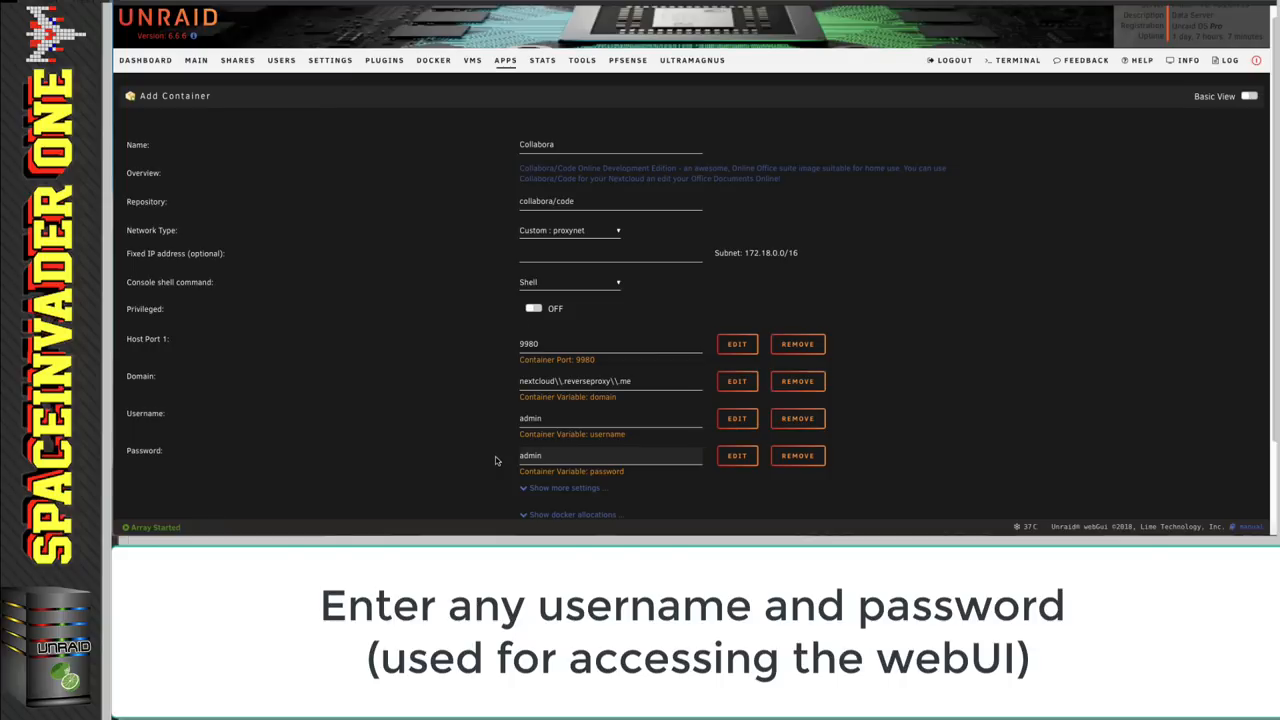
scroll("down", 3)
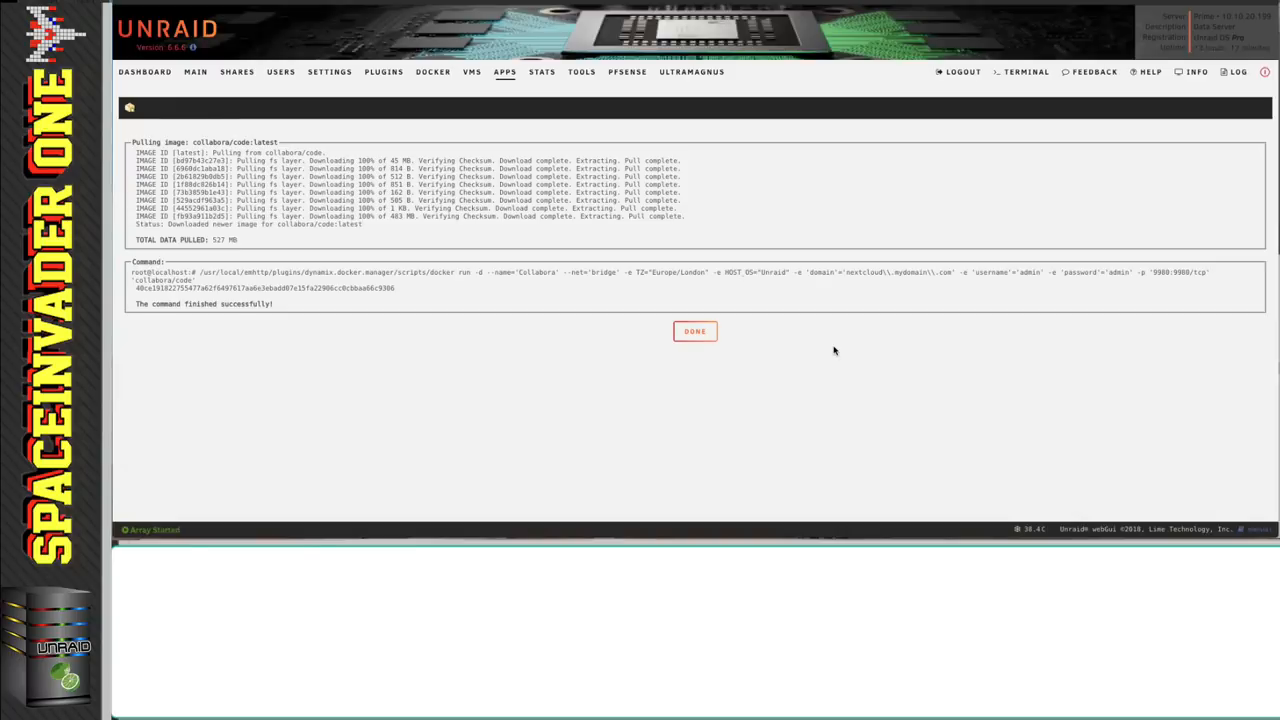
Finish the image pull and open the Collabora container's WebUI from the Docker tab.
left_click(694, 331)
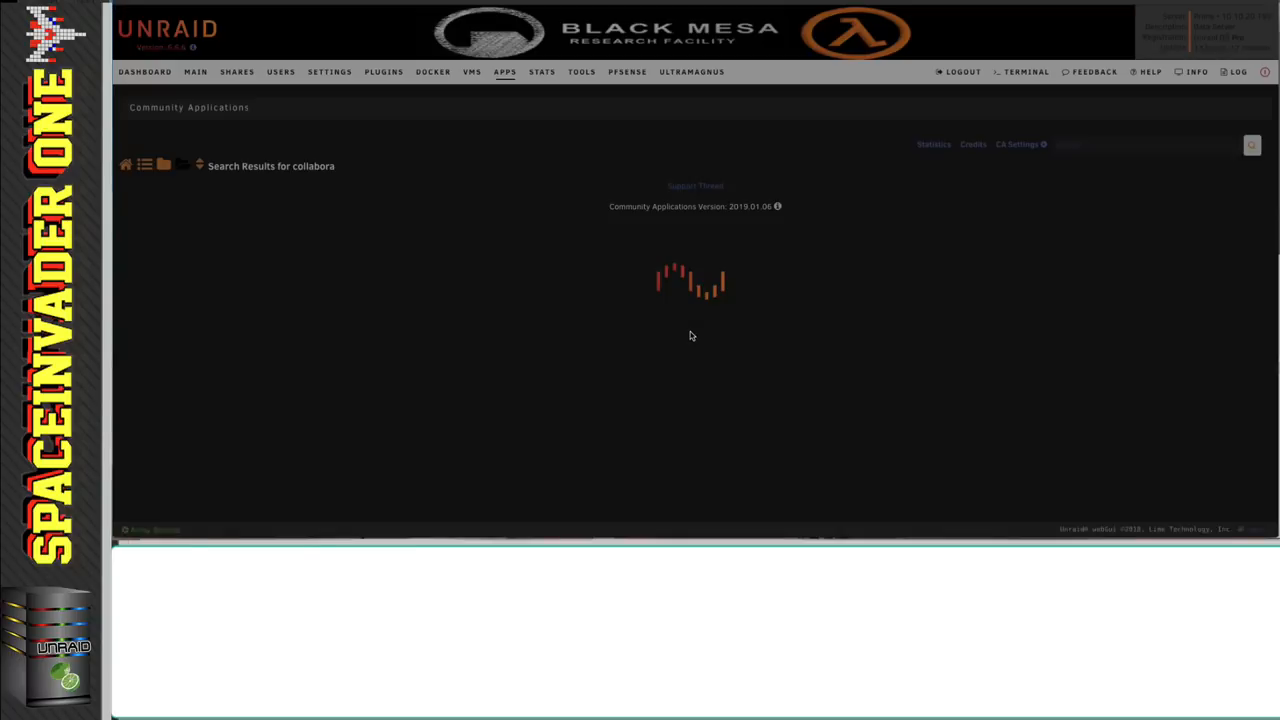
left_click(432, 71)
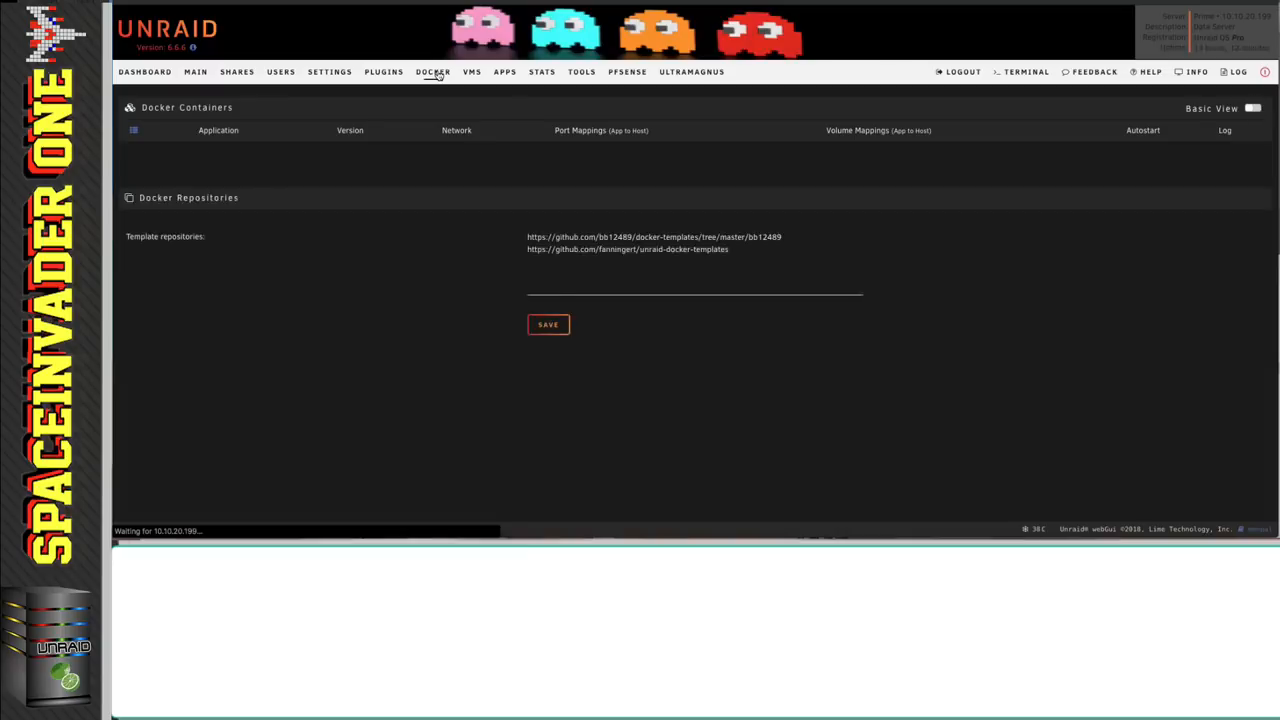
left_click(432, 71)
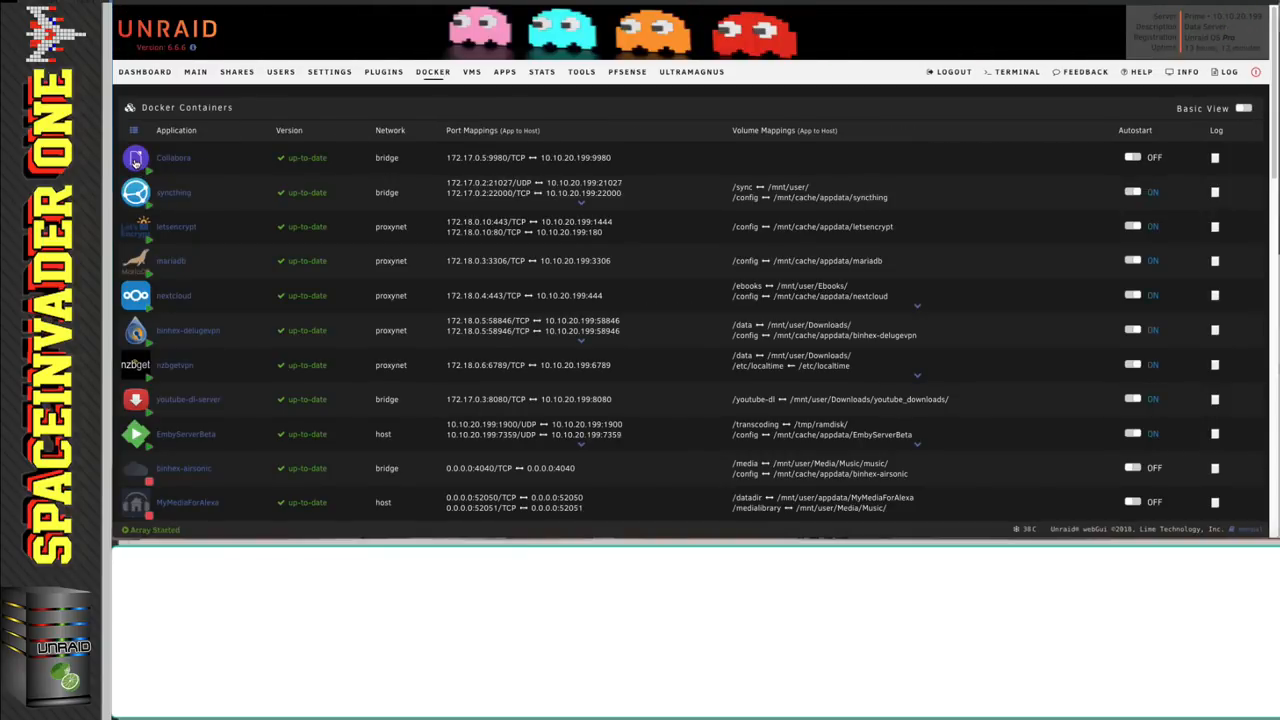
left_click(135, 157)
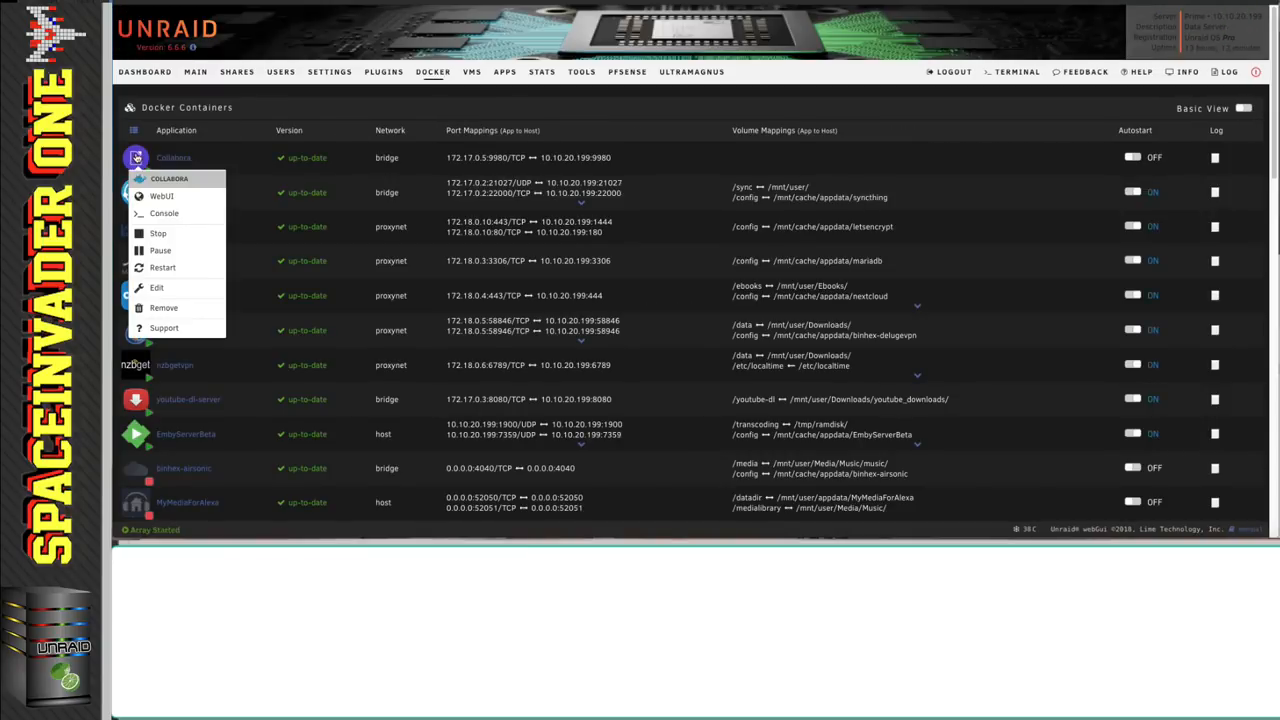
left_click(161, 196)
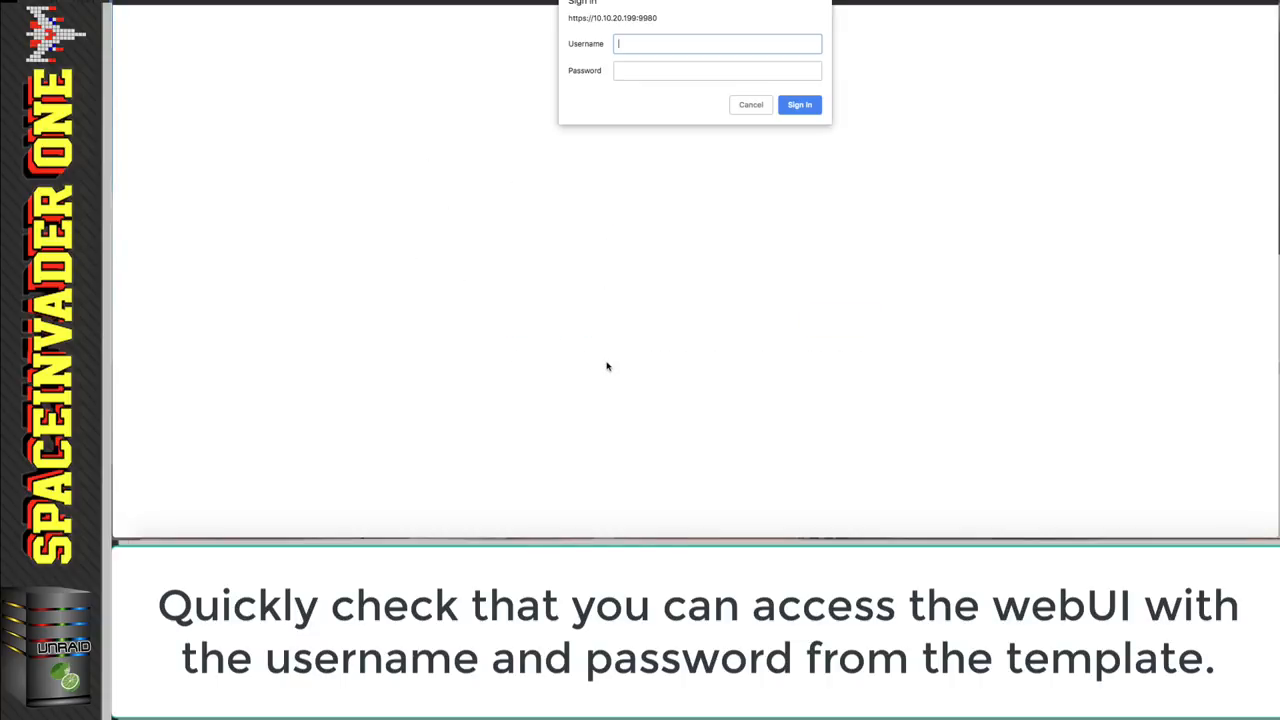
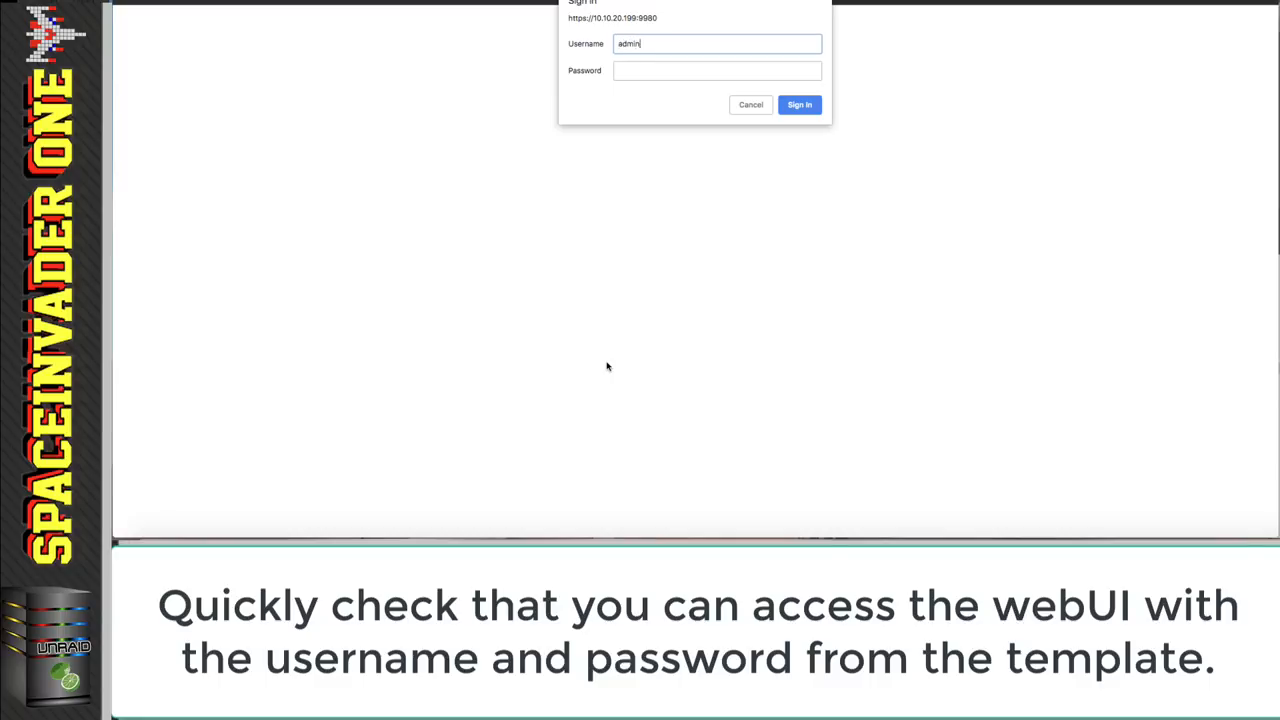
Sign in to the Collabora admin console with username admin and the template password.
left_click(799, 104)
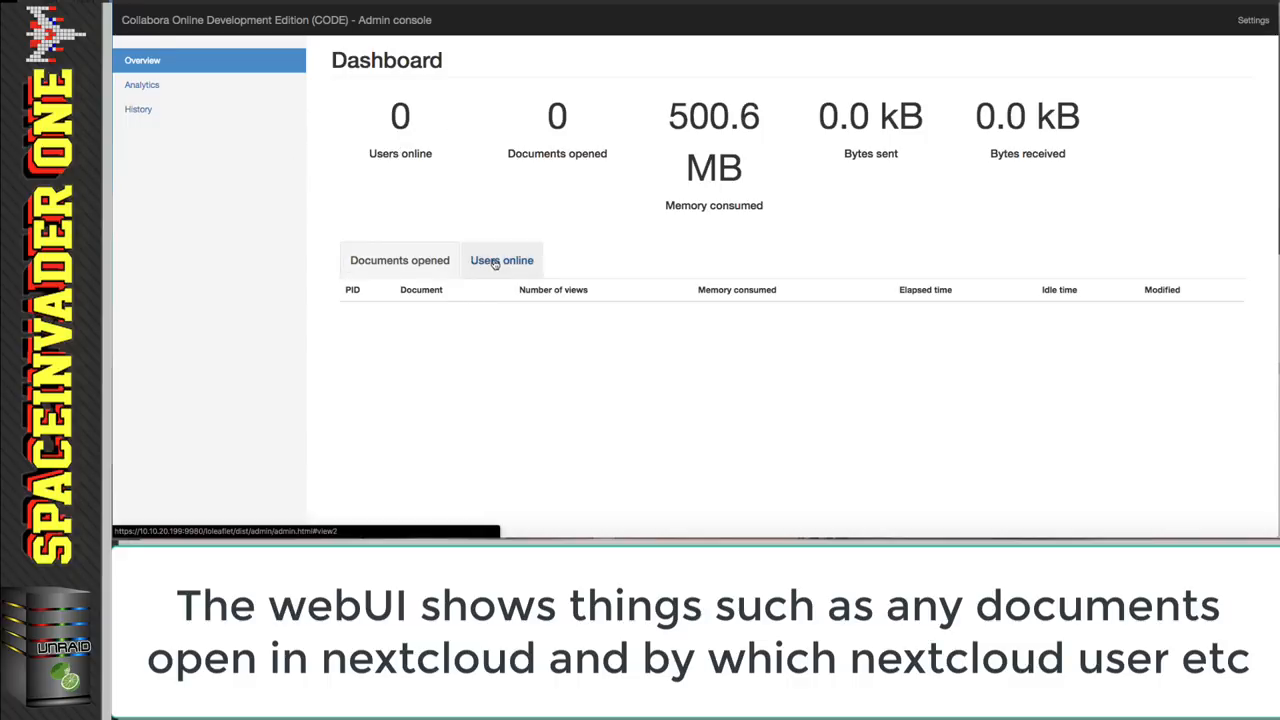
left_click(399, 260)
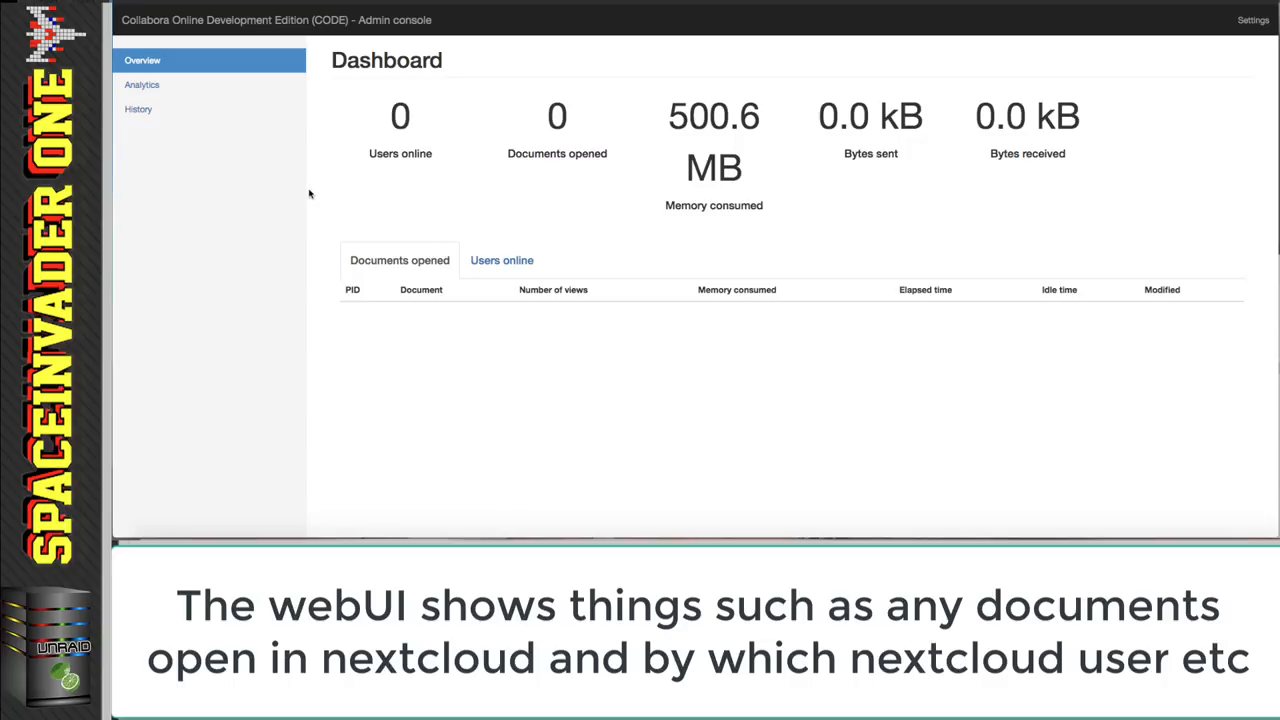
mouse_move(373, 170)
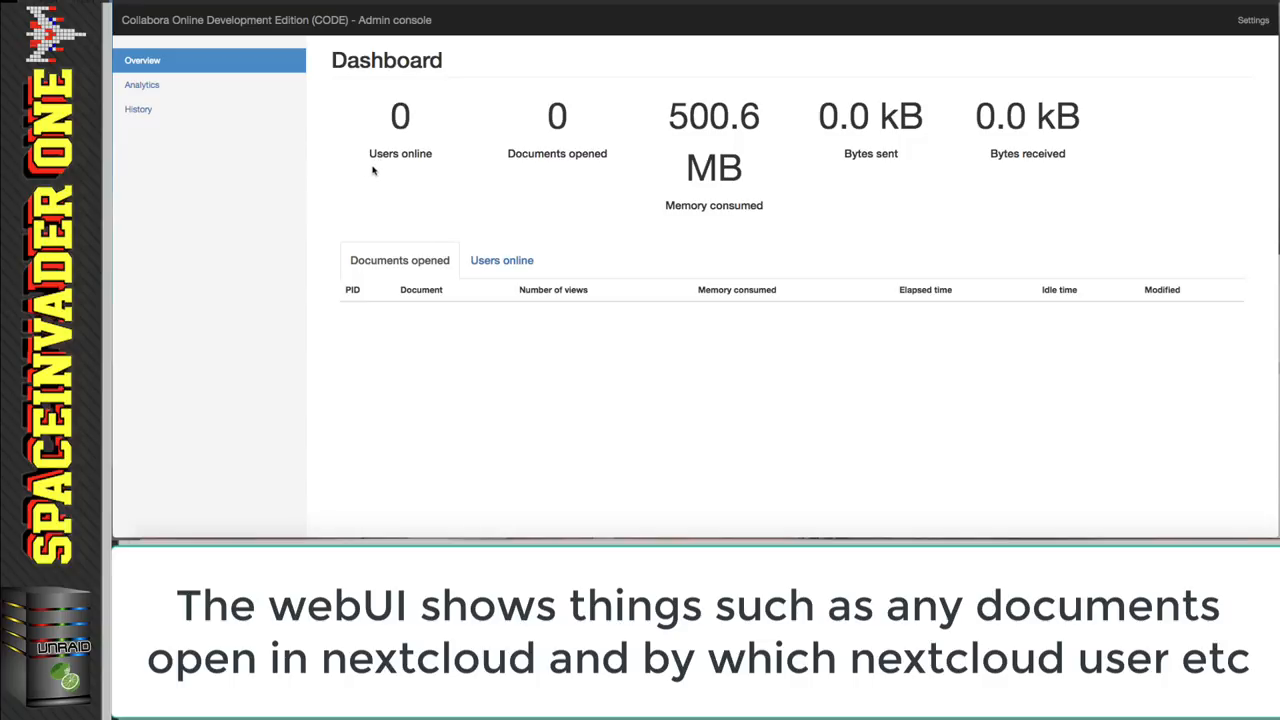
mouse_move(448, 58)
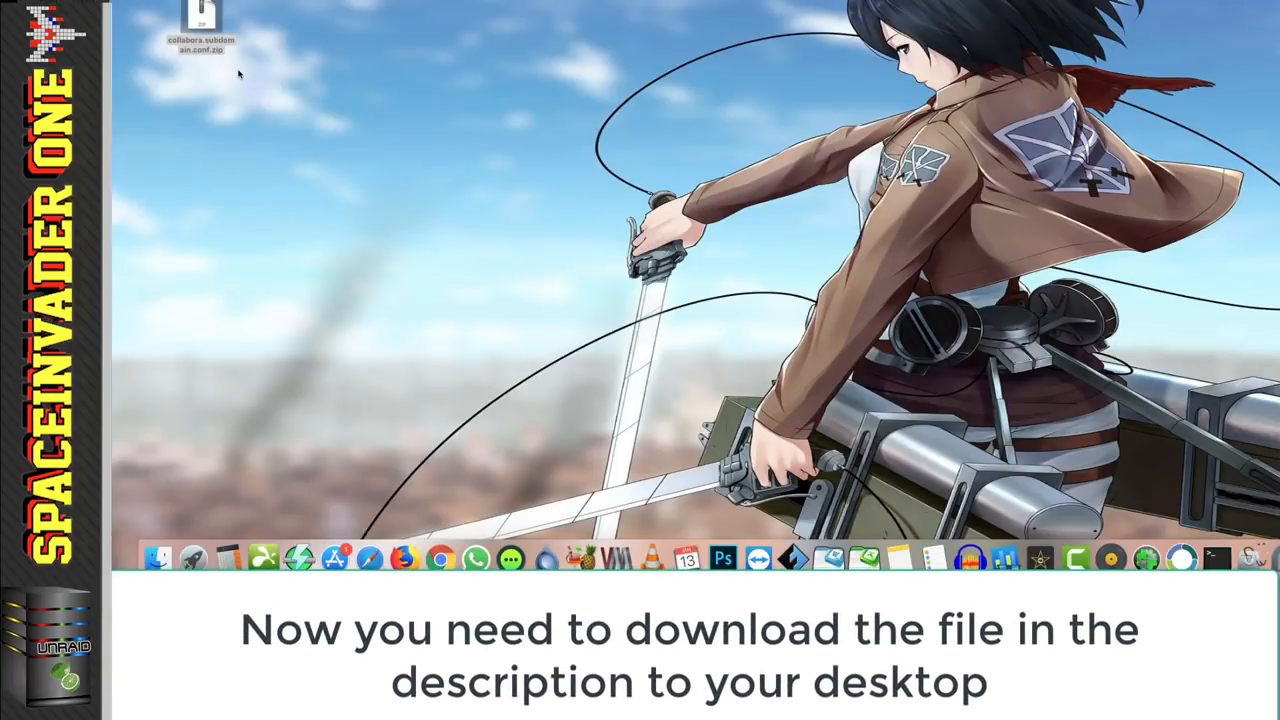
Unzip collabora.subdomain.conf.zip on the desktop.
left_click(200, 20)
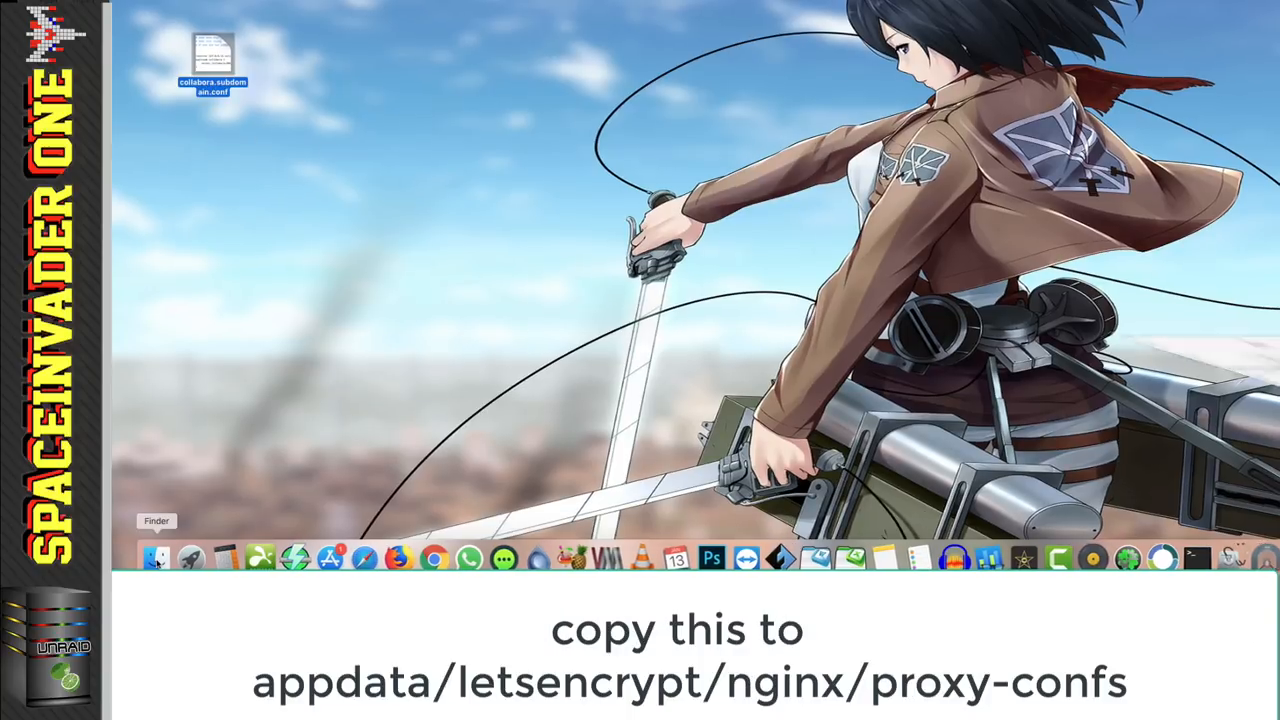
Browse in Finder into appdata/letsencrypt/nginx/proxy-confs to hold collabora.subdomain.conf.
left_click(157, 558)
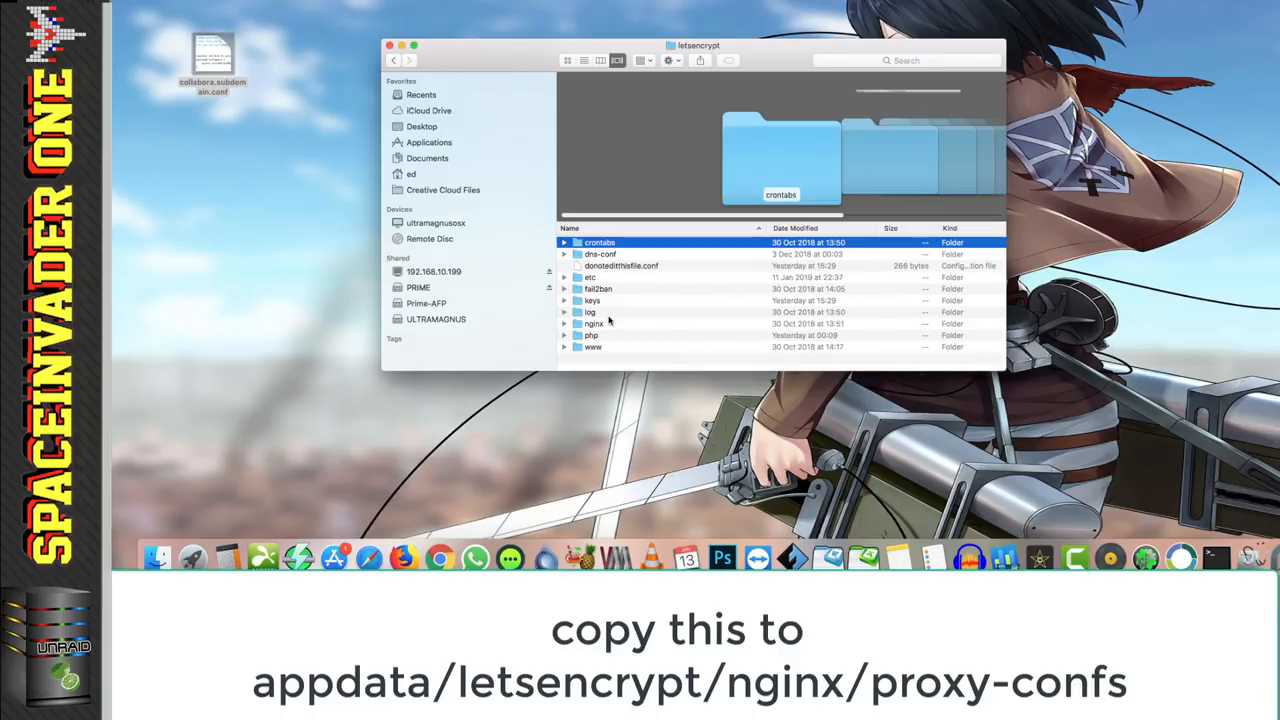
double_click(595, 323)
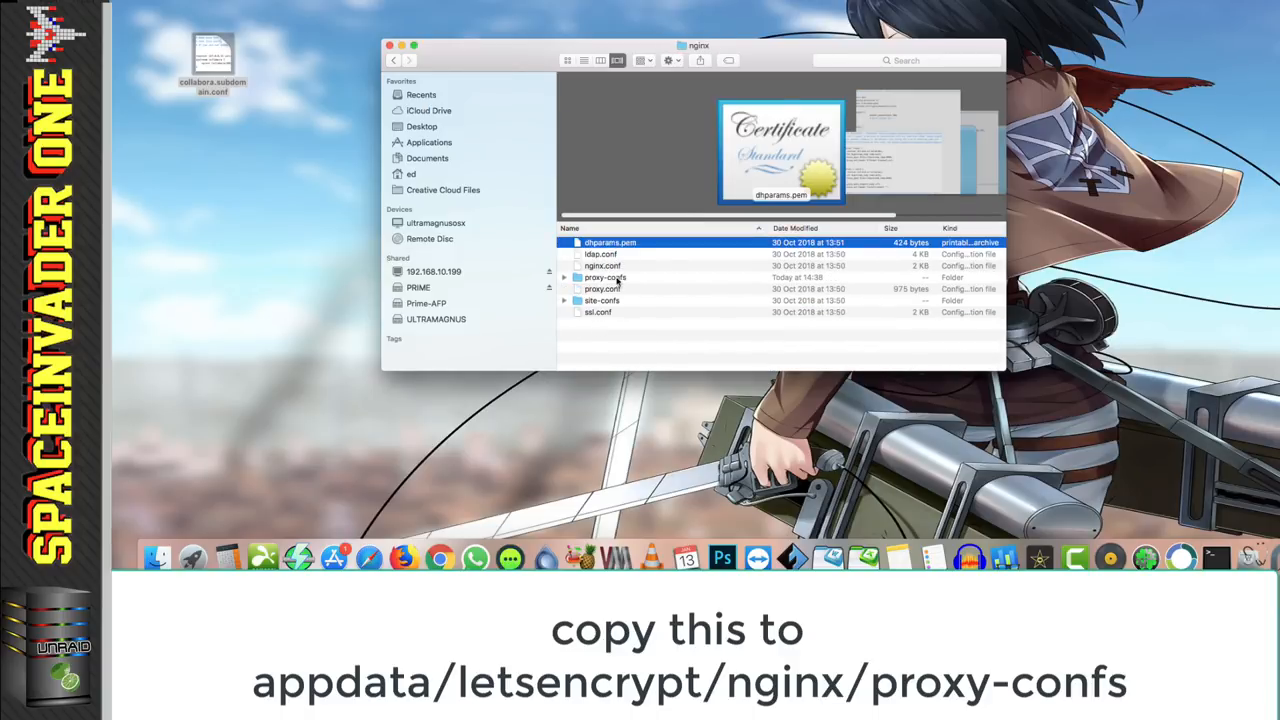
double_click(604, 277)
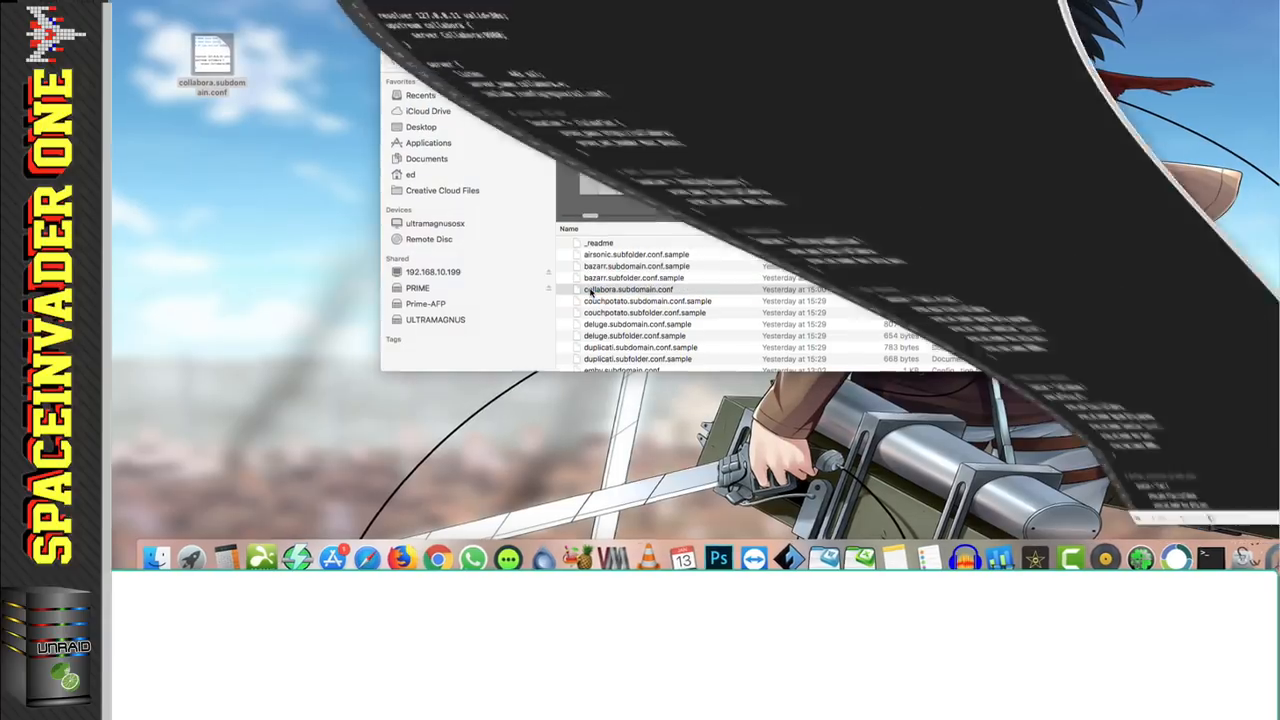
Open collabora.subdomain.conf in TextMate to inspect its server_name collabora.* line.
double_click(628, 289)
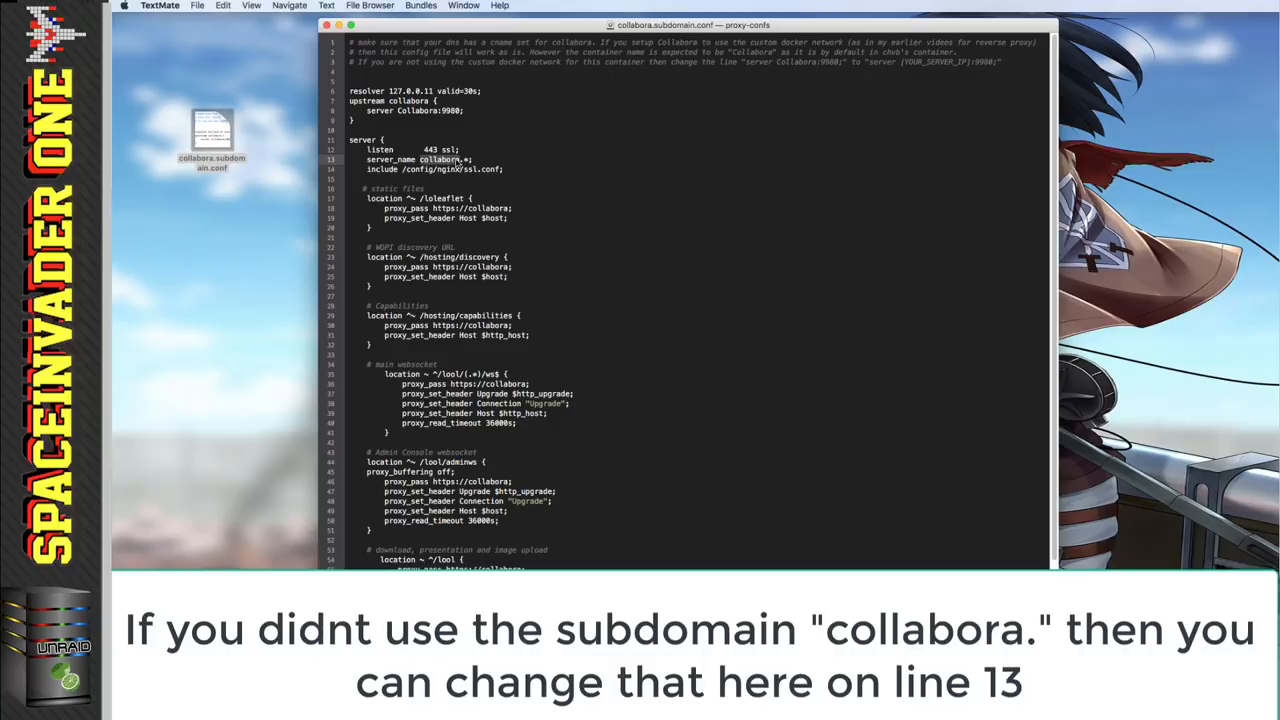
mouse_move(457, 163)
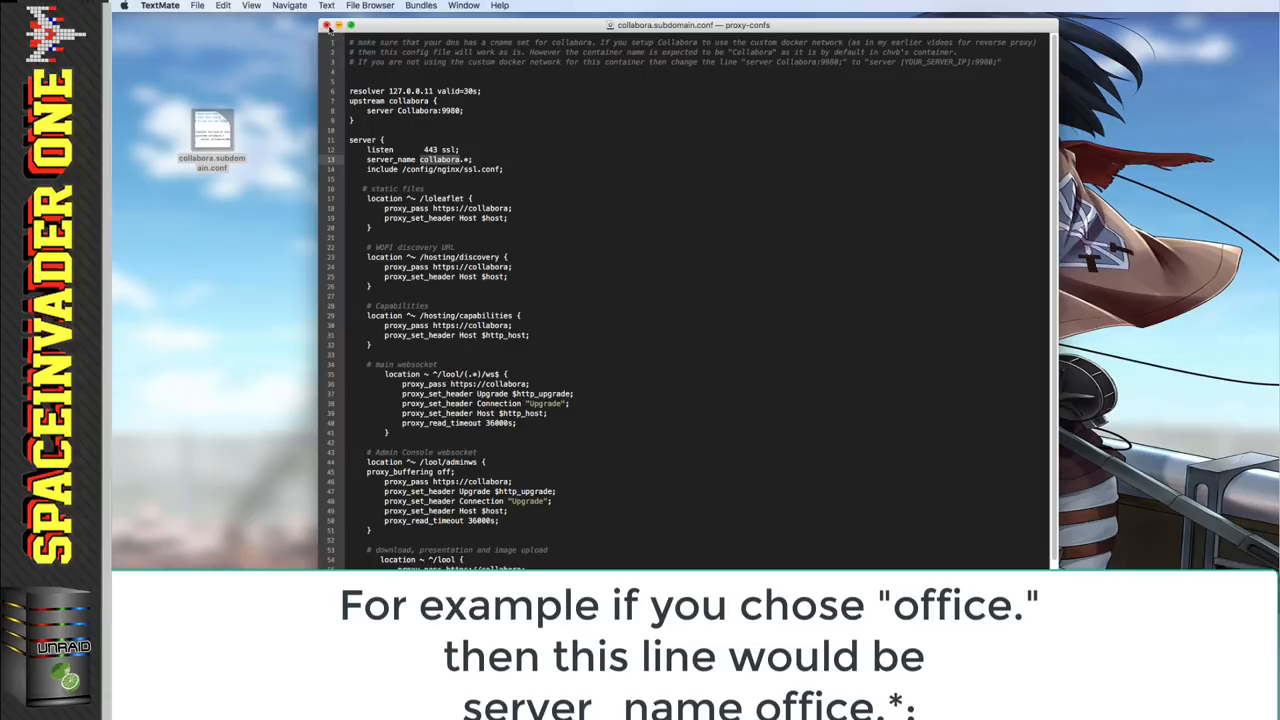
Close the proxy config file and view the letsencrypt container's log for errors.
left_click(327, 25)
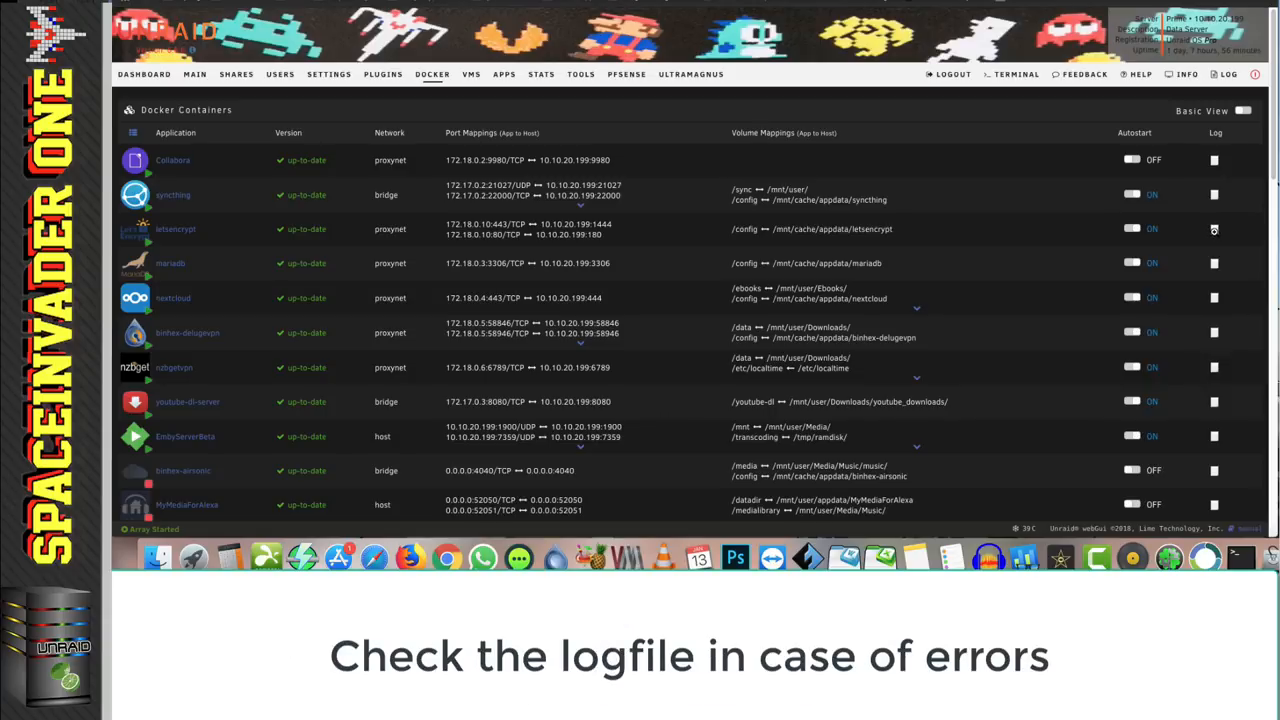
left_click(1214, 229)
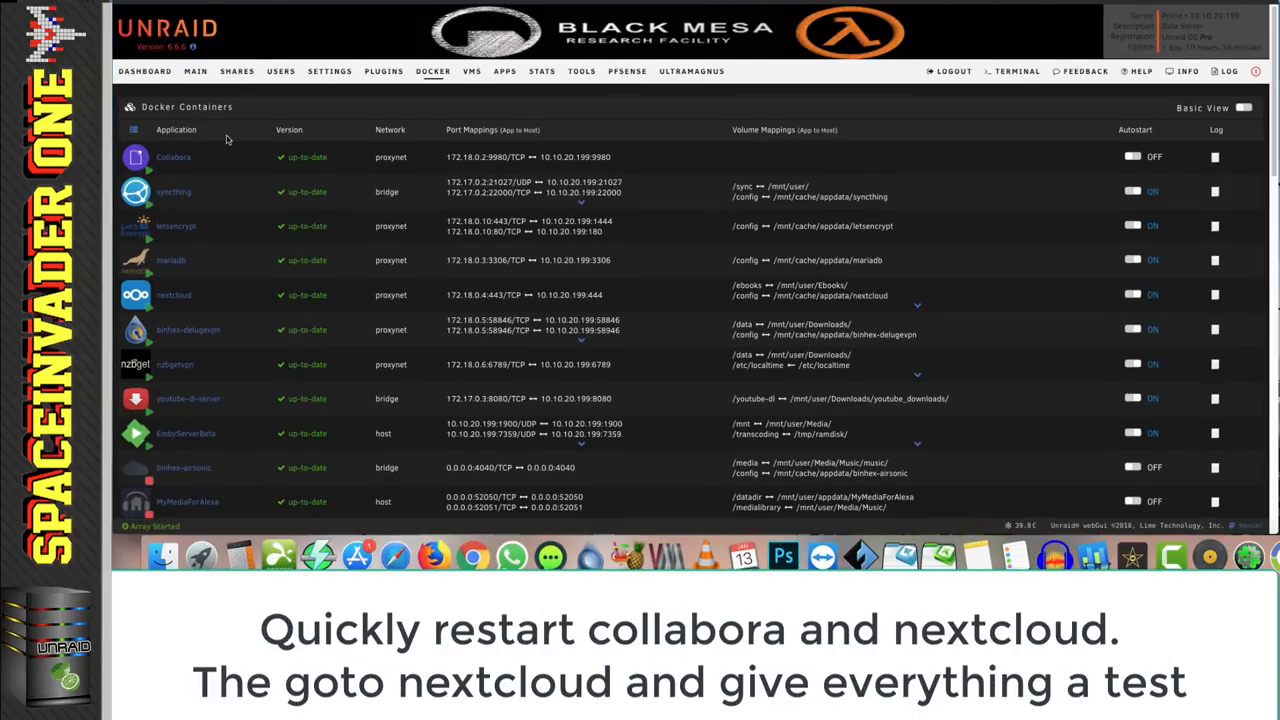
Restart the Collabora and Nextcloud containers from their context menus.
left_click(136, 157)
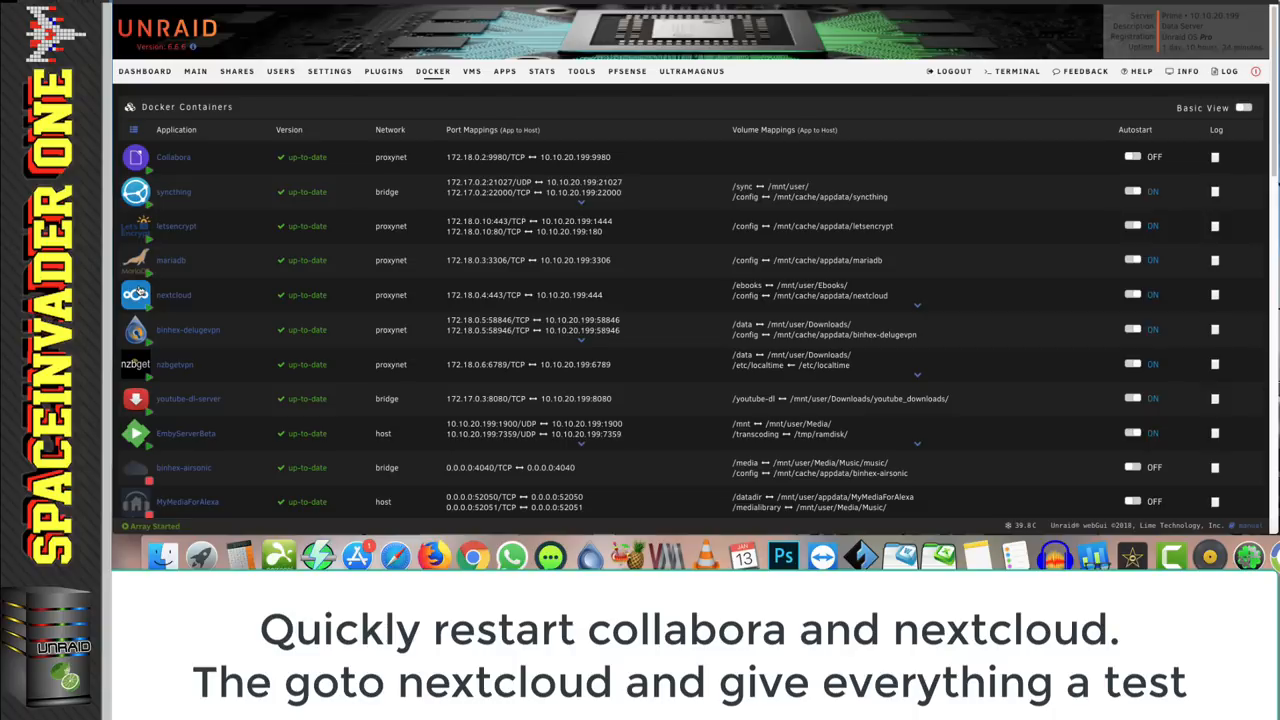
left_click(135, 294)
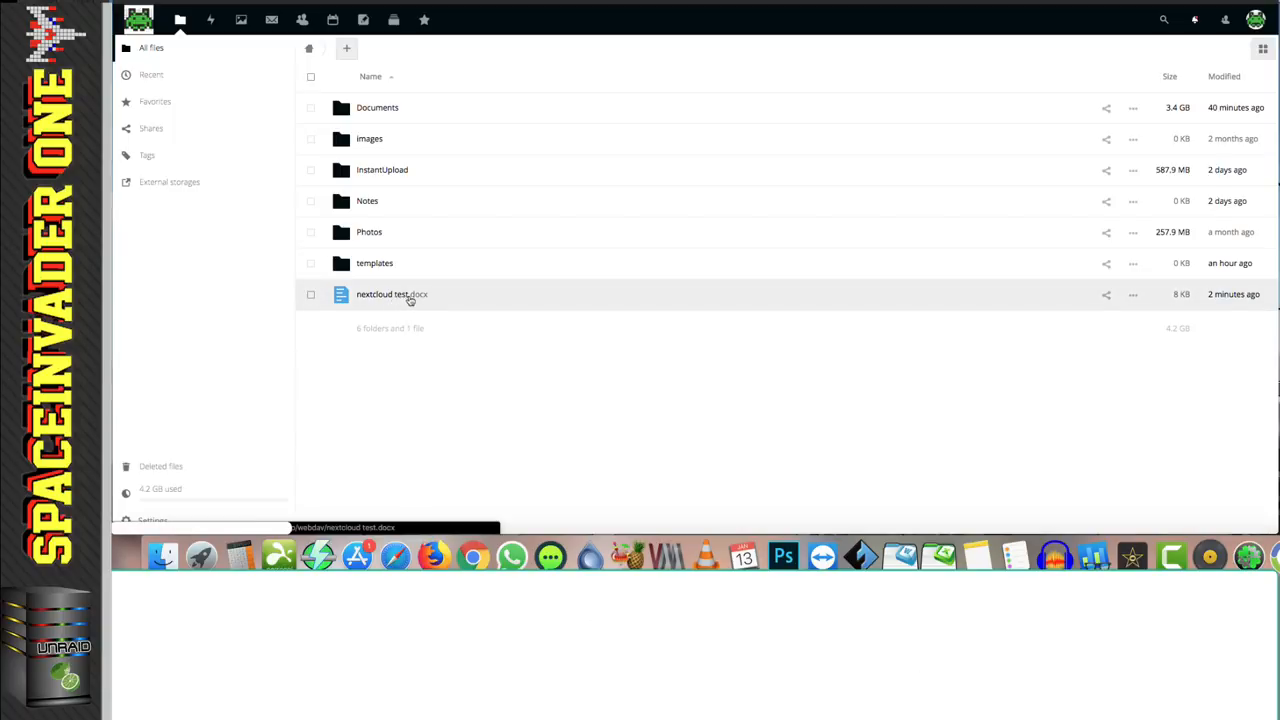
mouse_move(367, 294)
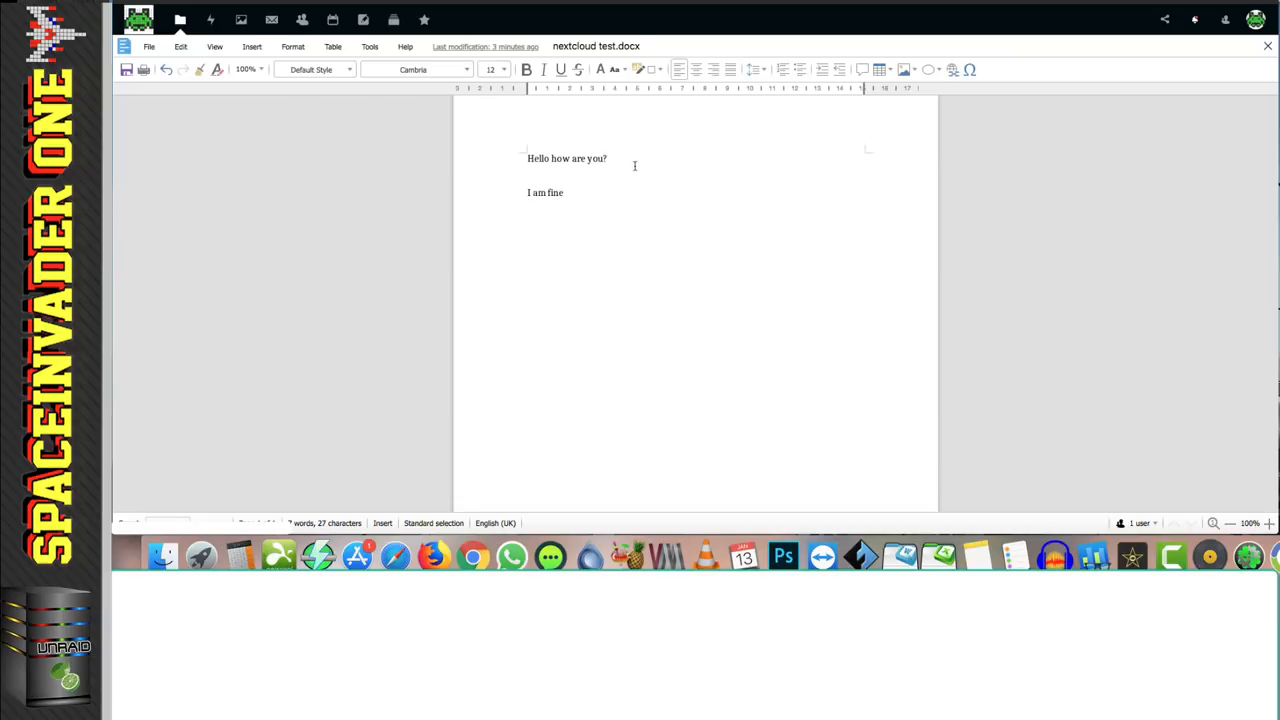
Insert the local image kuma and mia.JPG into nextcloud test.docx.
left_click(252, 46)
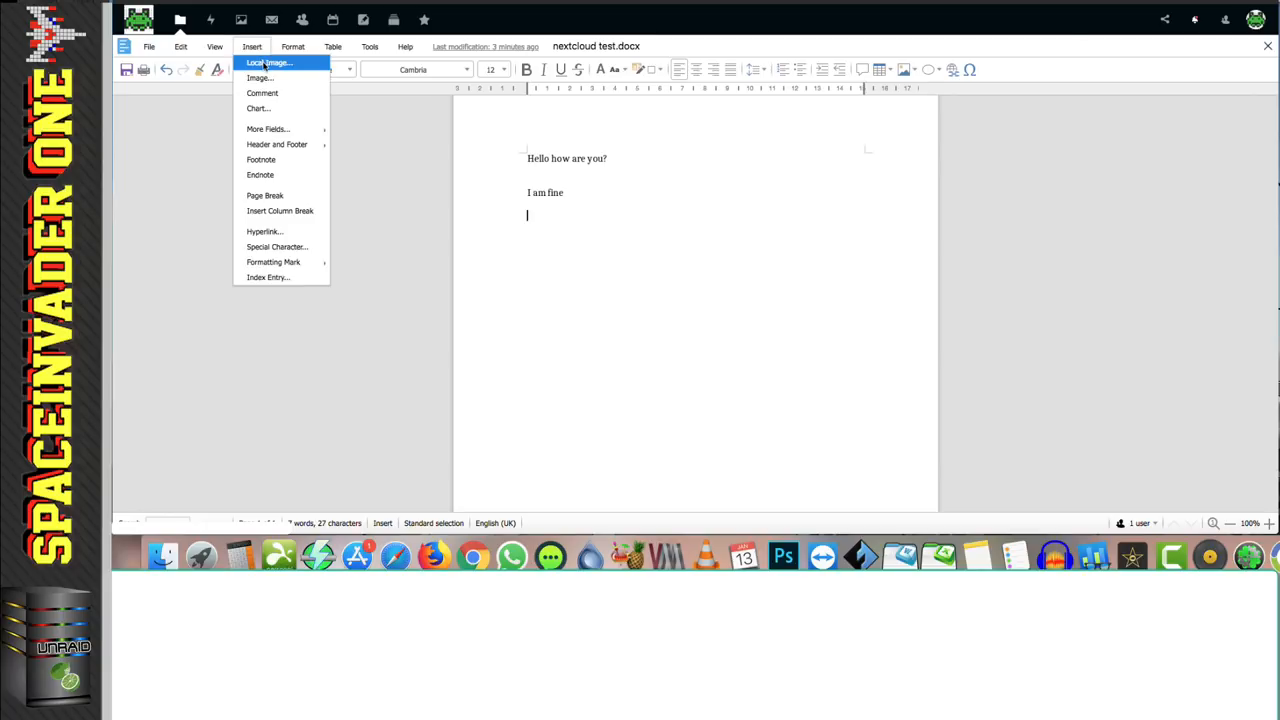
left_click(269, 63)
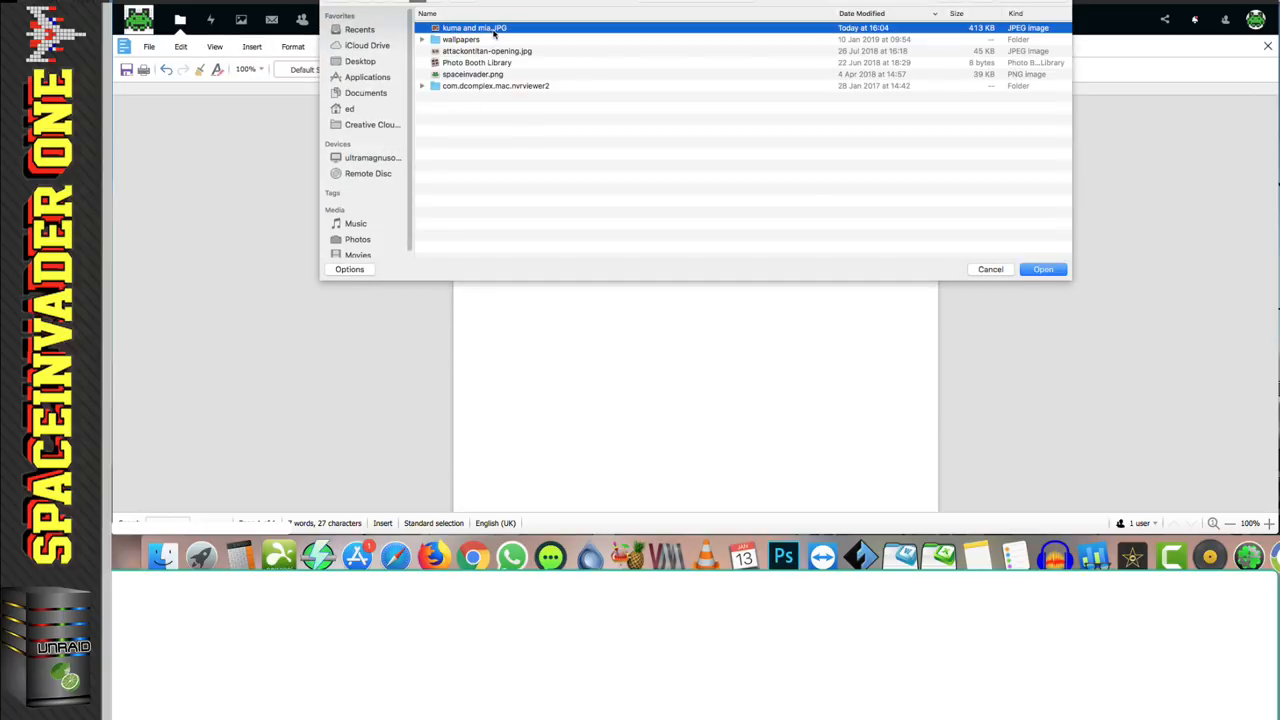
left_click(1043, 269)
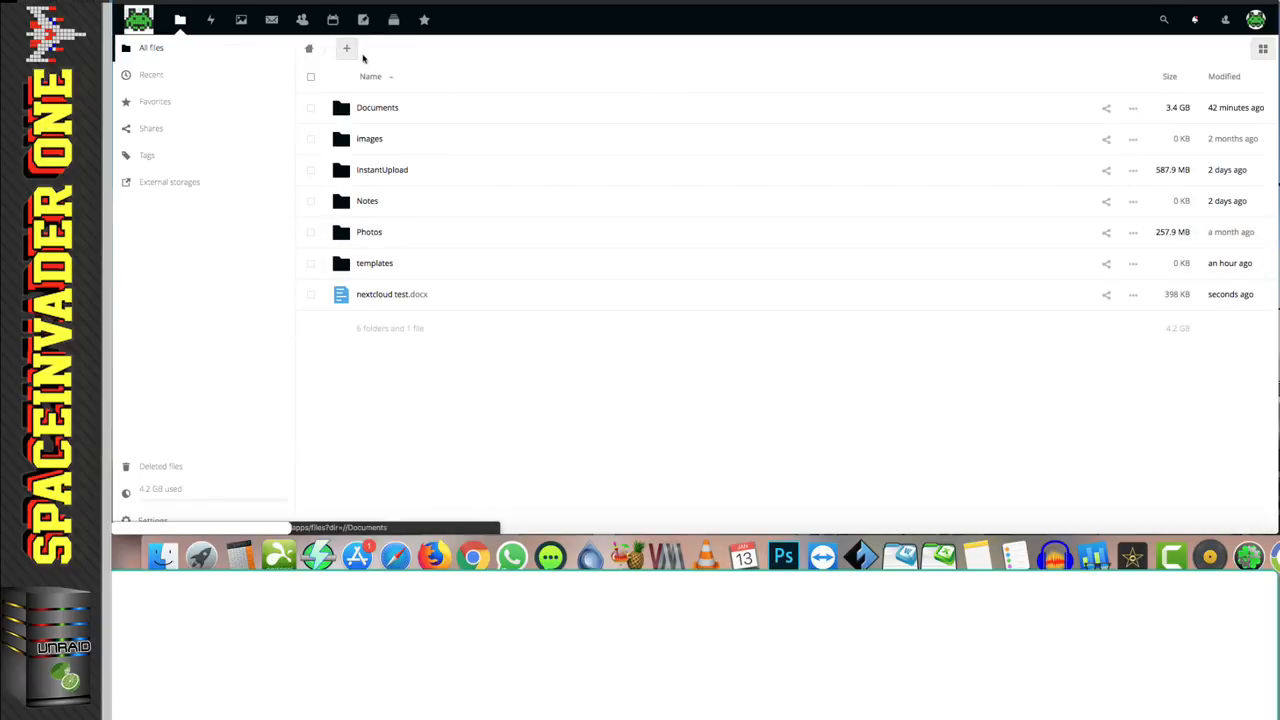
Create New Spreadsheet.ods from the Empty template, then close the editor.
left_click(347, 48)
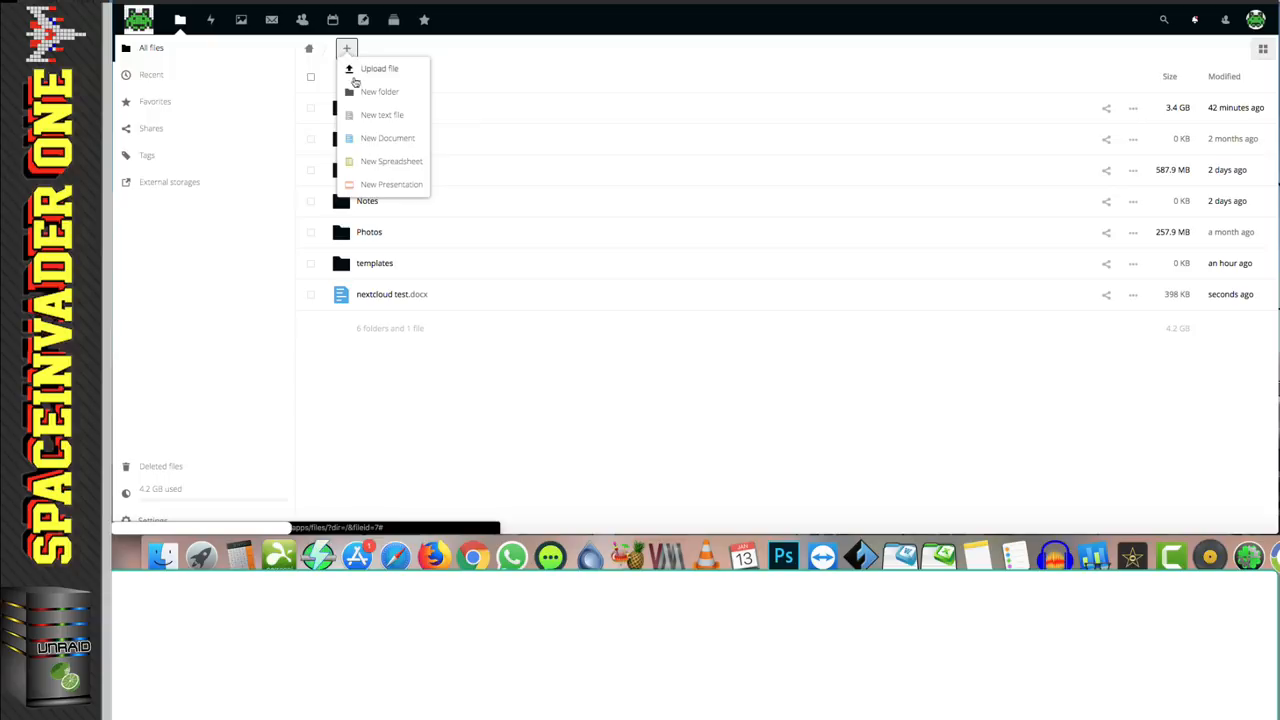
left_click(391, 161)
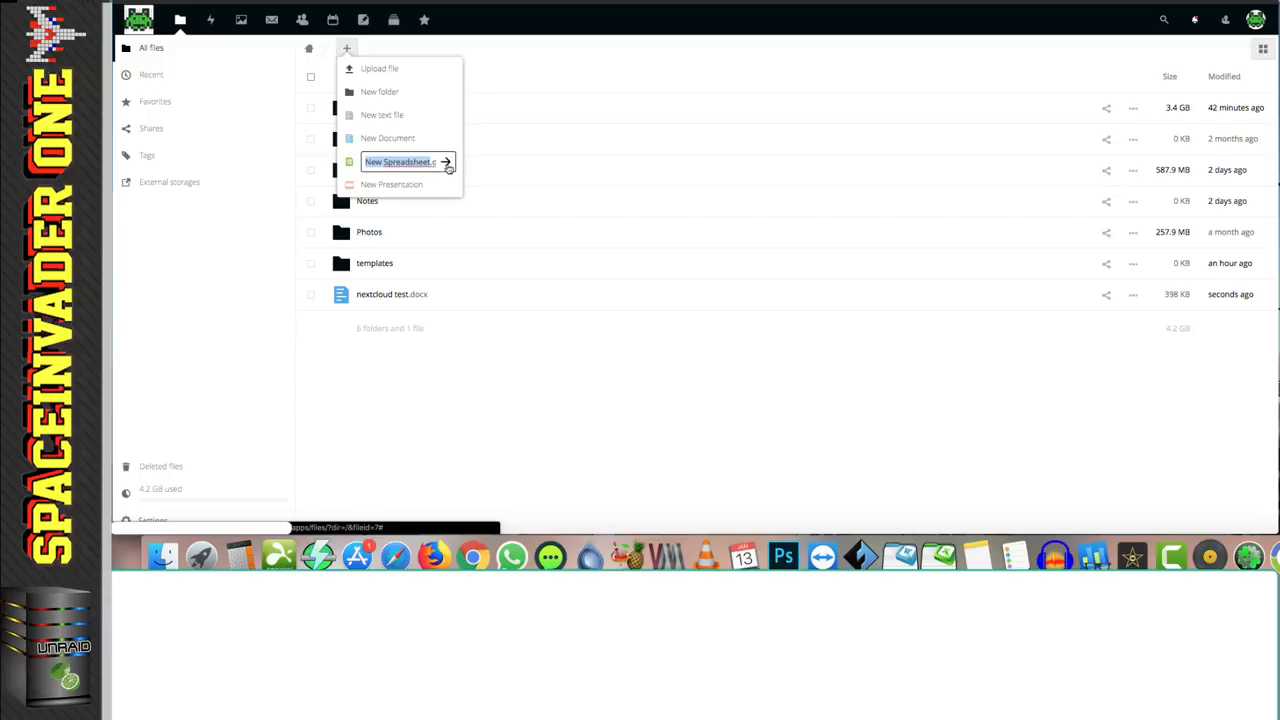
left_click(447, 162)
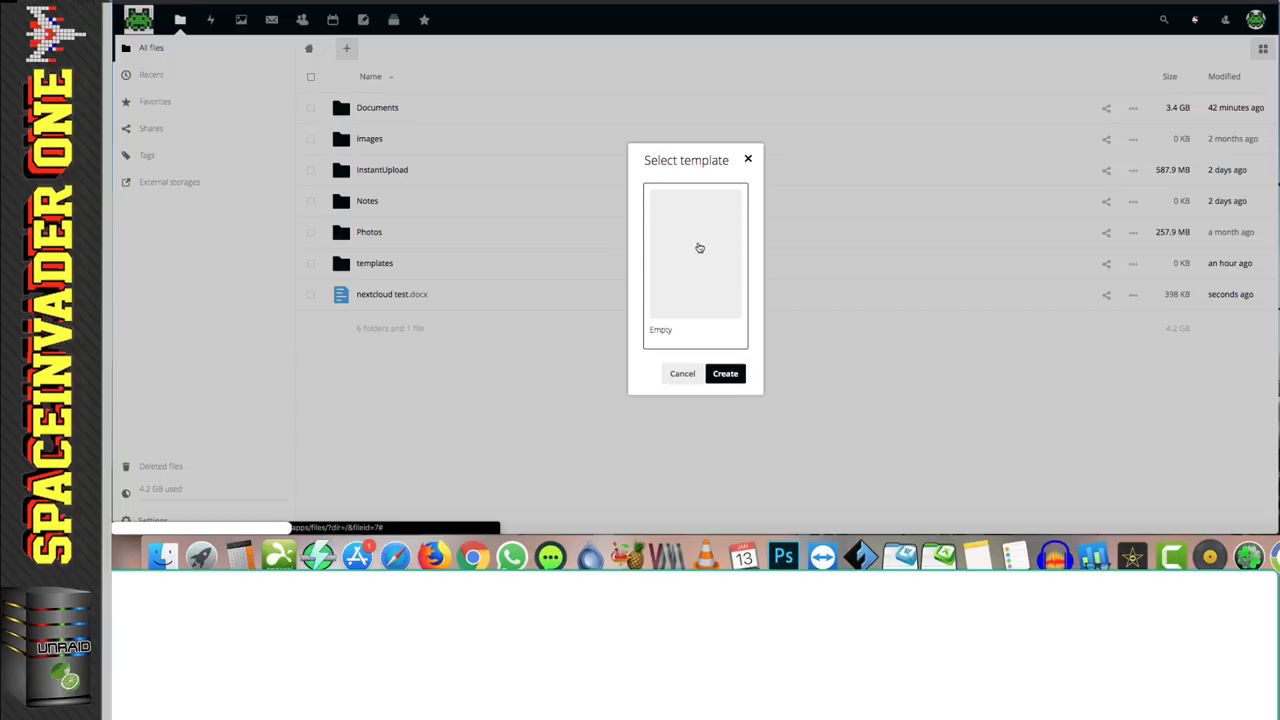
left_click(725, 373)
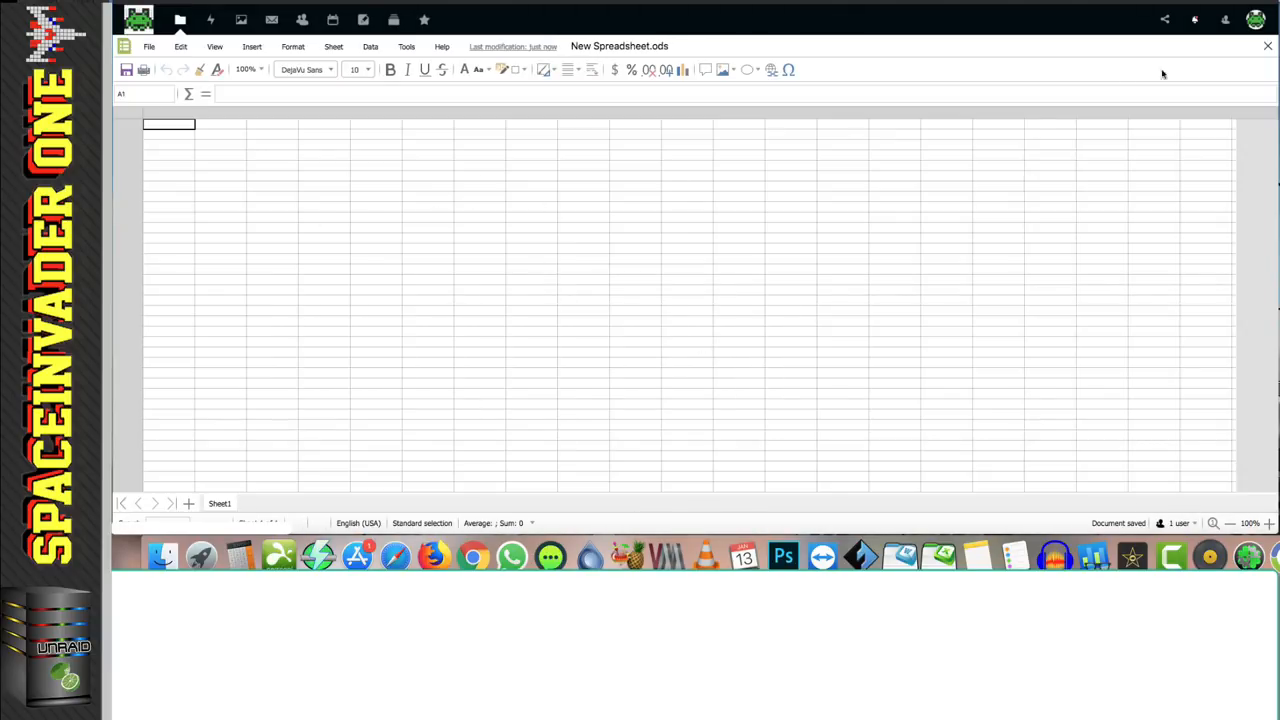
left_click(179, 19)
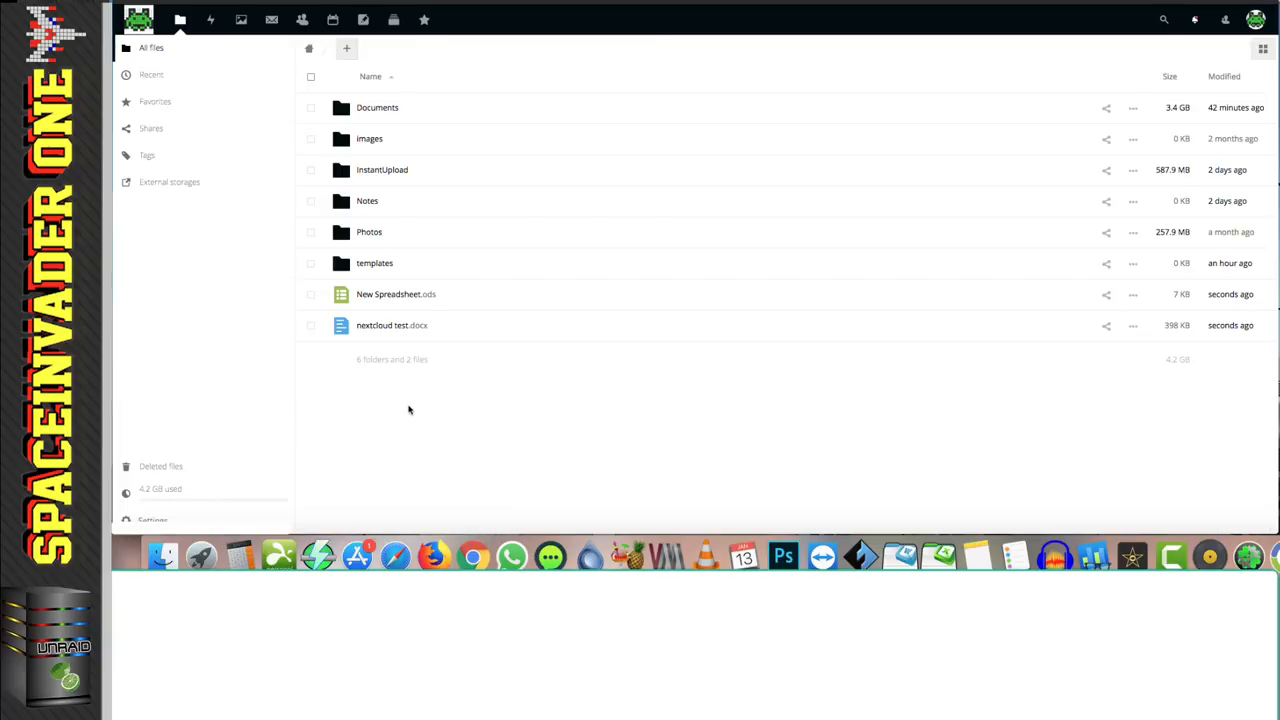